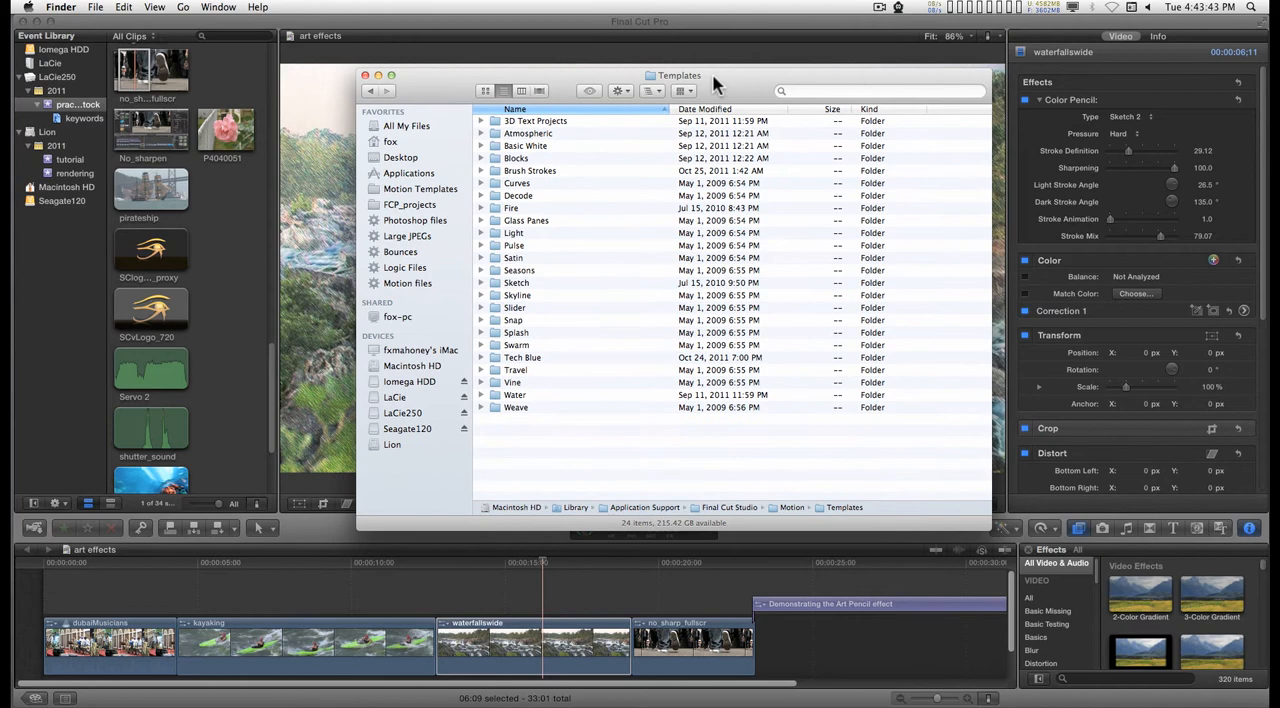
# Browse the Templates folder path and scroll down to the Text Assembler.HD.motn files
pyautogui.click(680, 76)
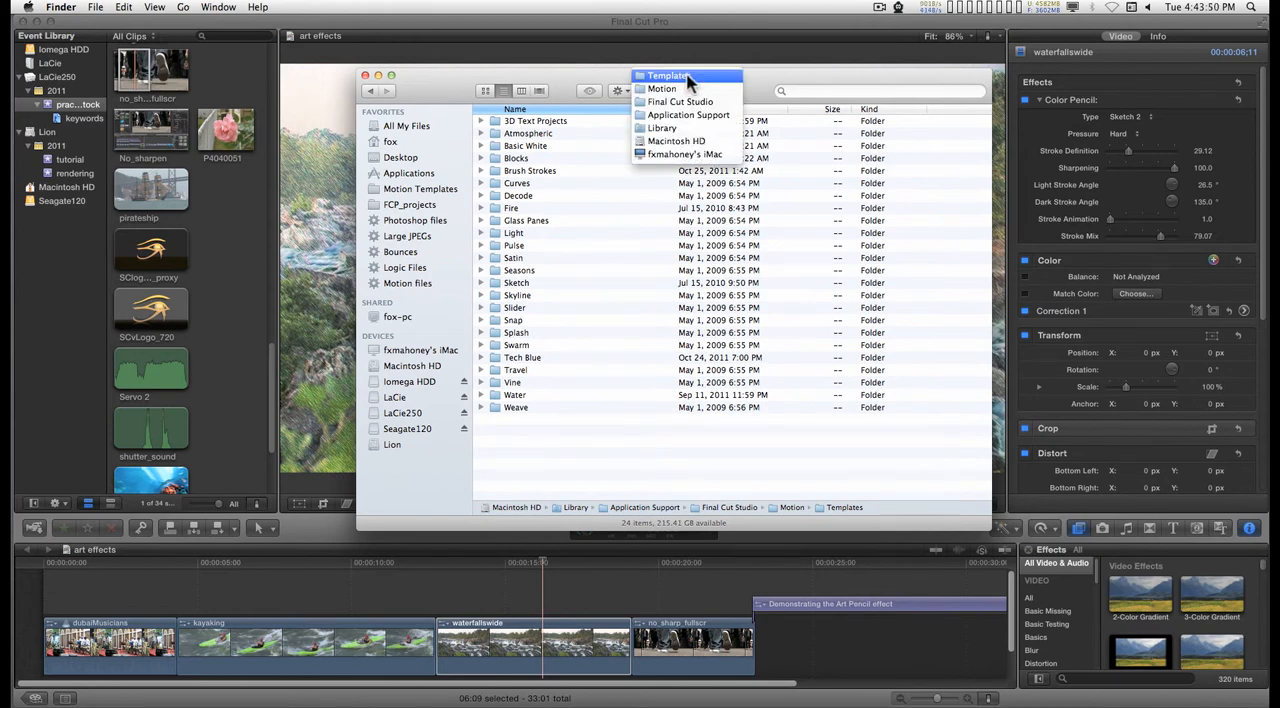
pyautogui.moveTo(668, 140)
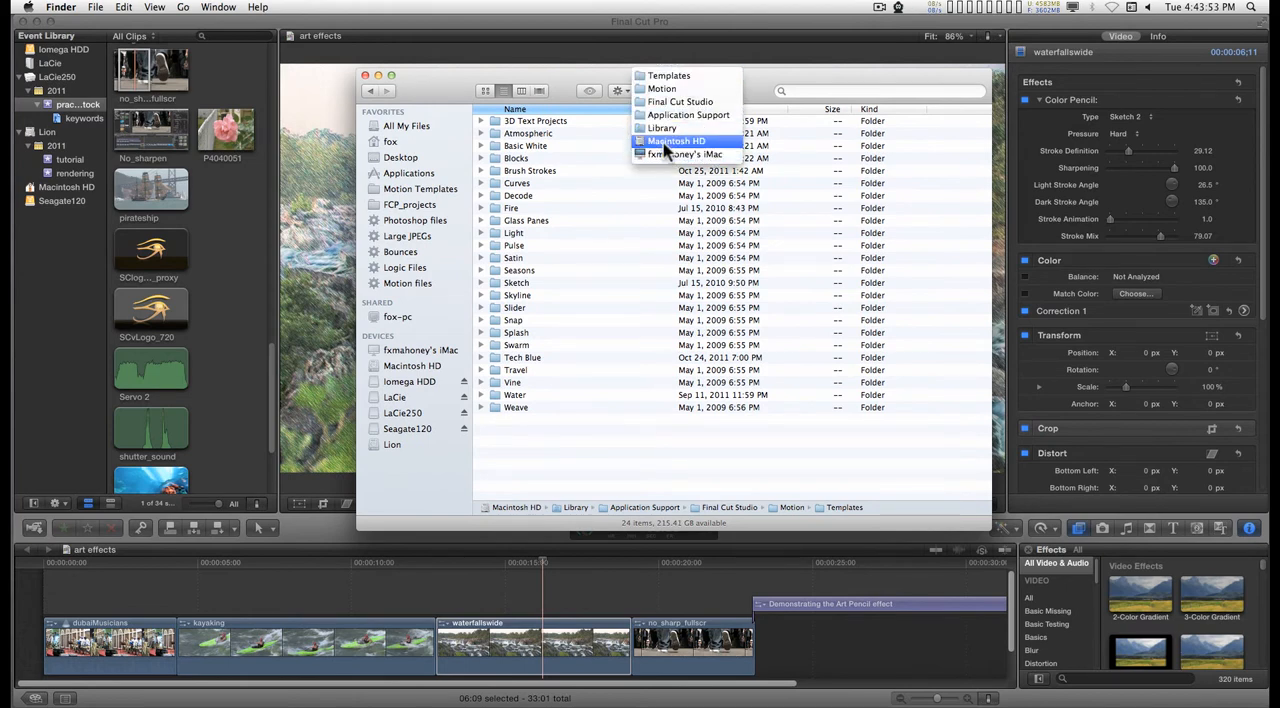
pyautogui.moveTo(688, 114)
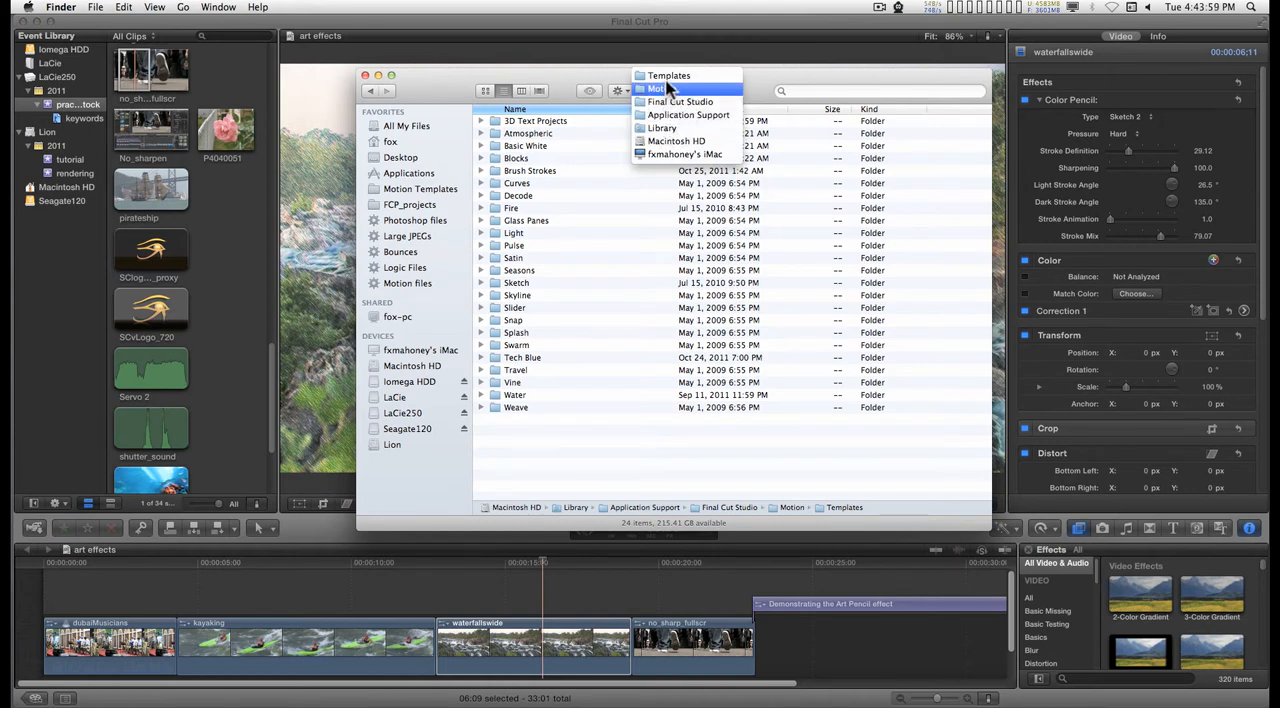
pyautogui.click(668, 76)
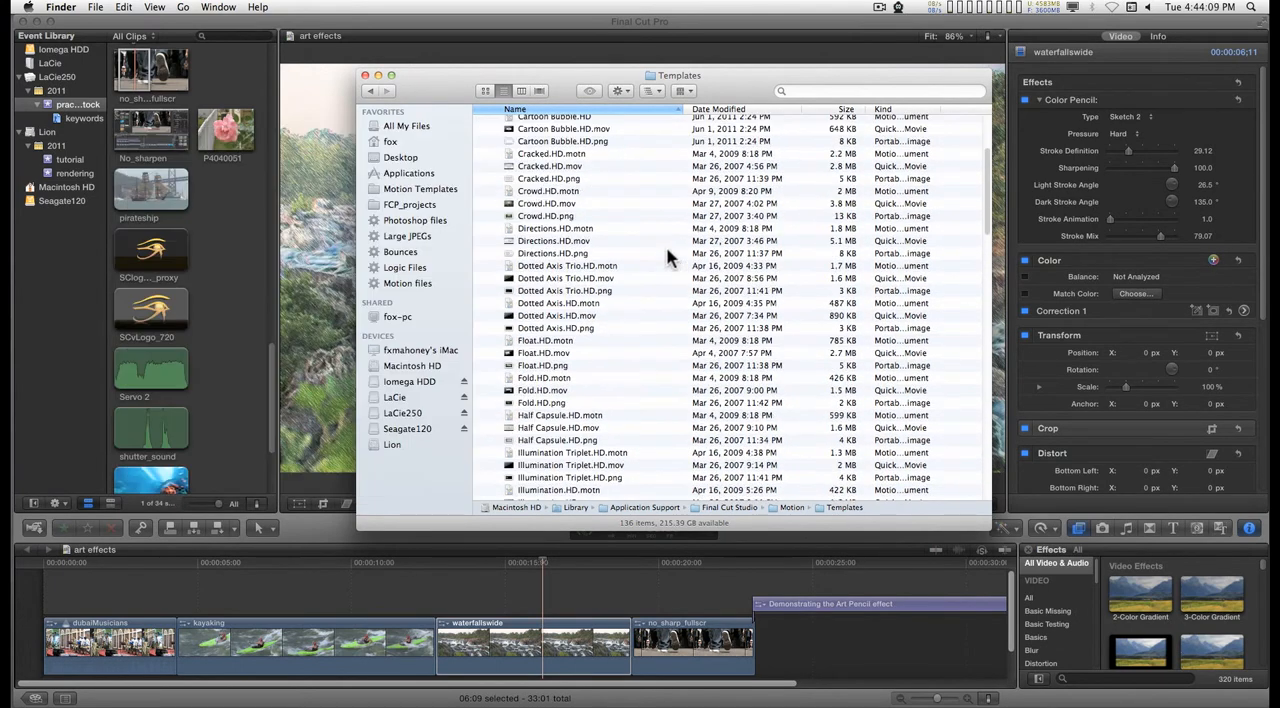
pyautogui.scroll(-3)
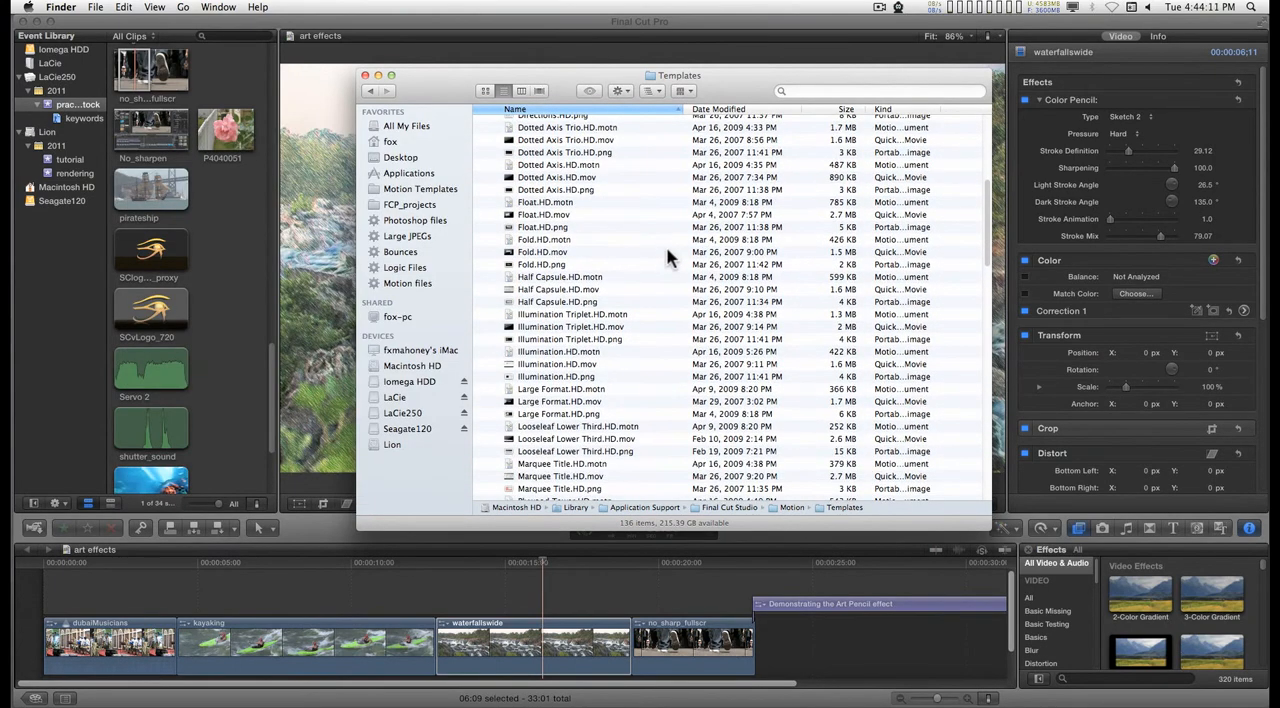
pyautogui.moveTo(644, 258)
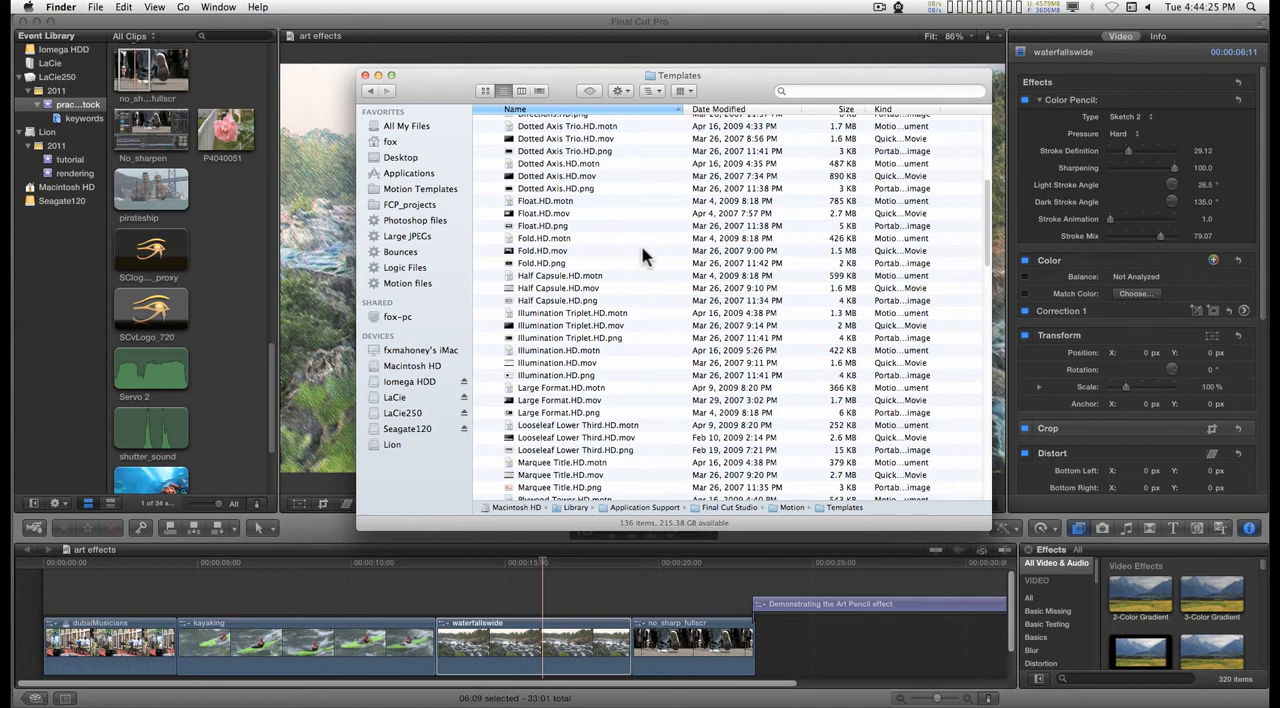
pyautogui.scroll(-3)
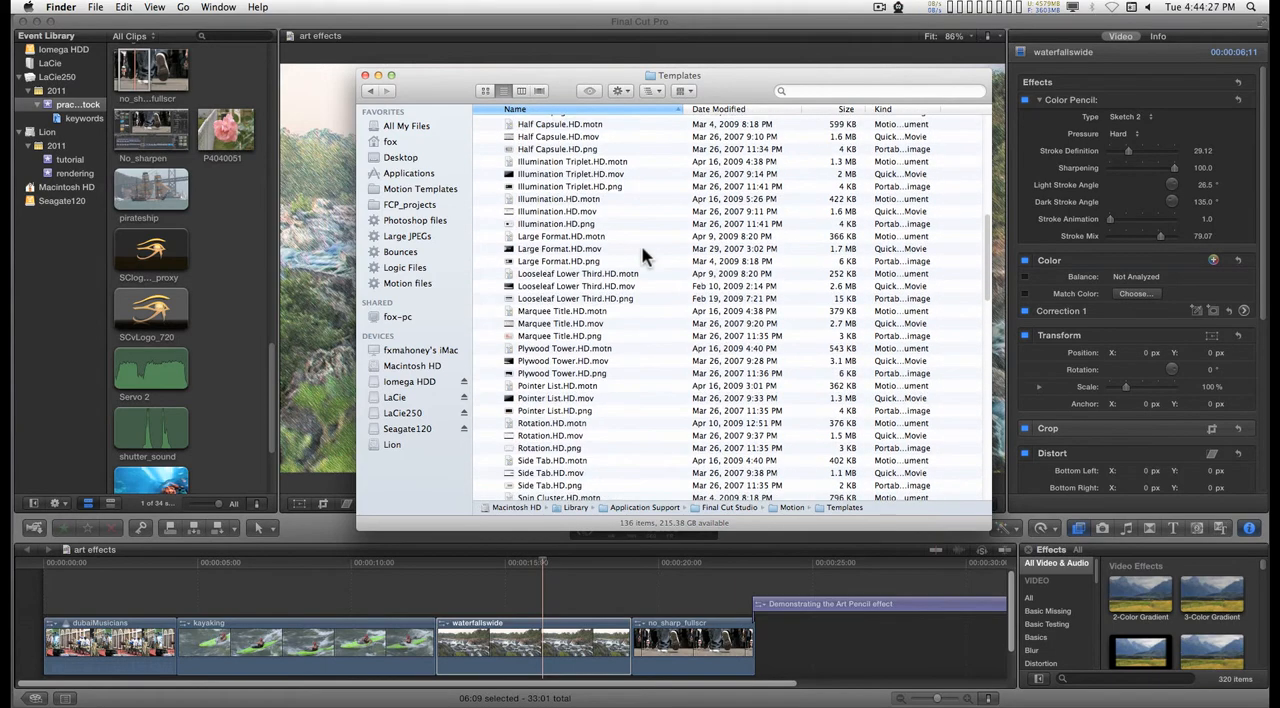
pyautogui.scroll(-3)
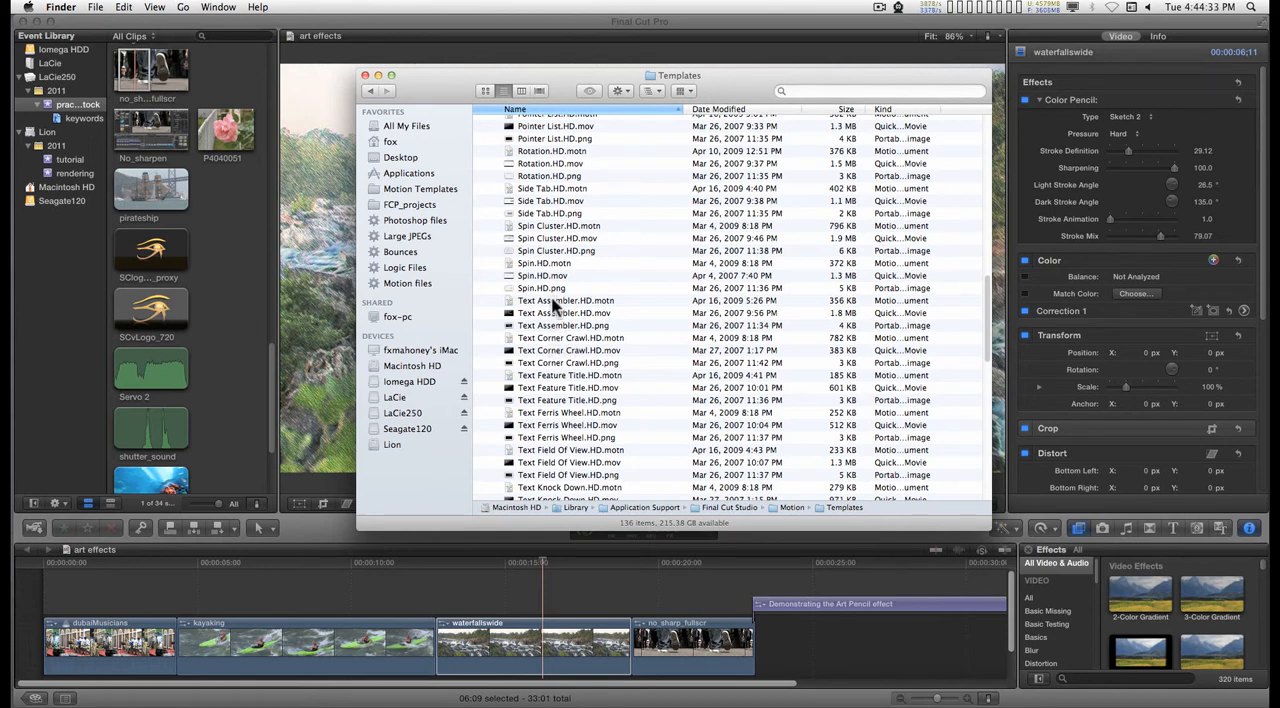
# Open Text Assembler.HD.motn as its original earlier-version project and preview its title animation
pyautogui.doubleClick(564, 300)
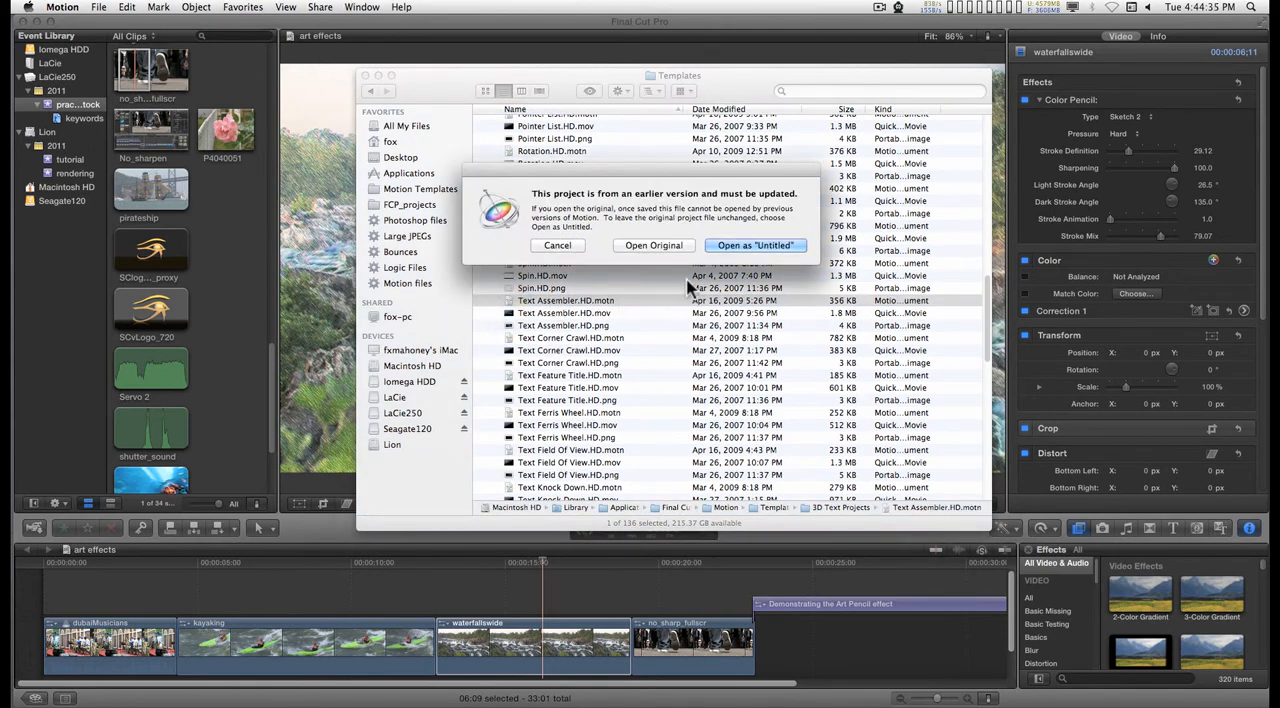
pyautogui.click(756, 244)
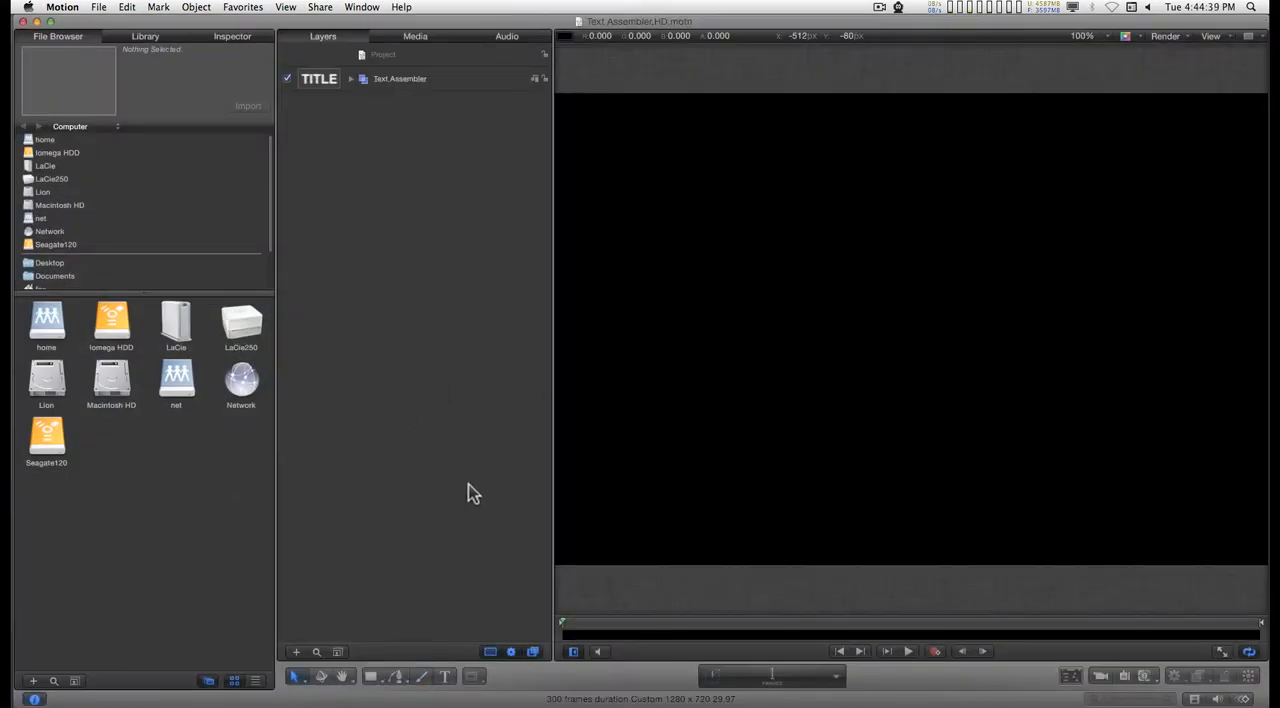
pyautogui.click(908, 652)
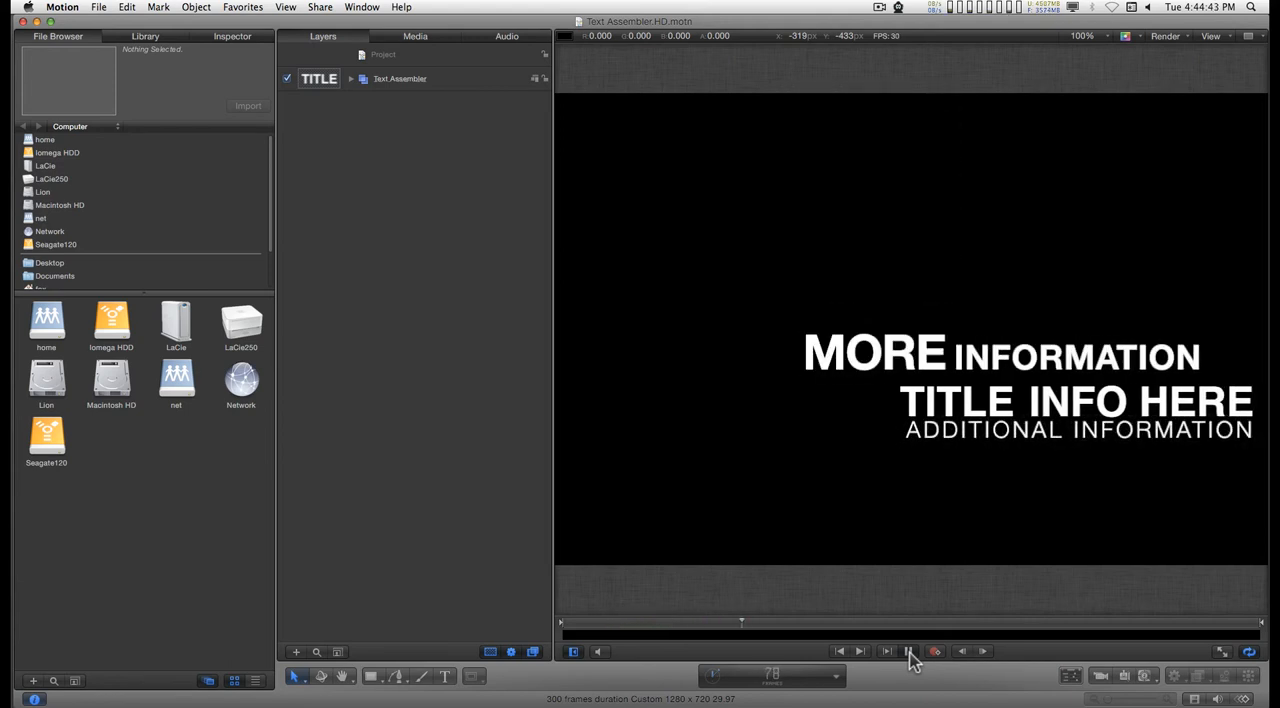
pyautogui.click(910, 652)
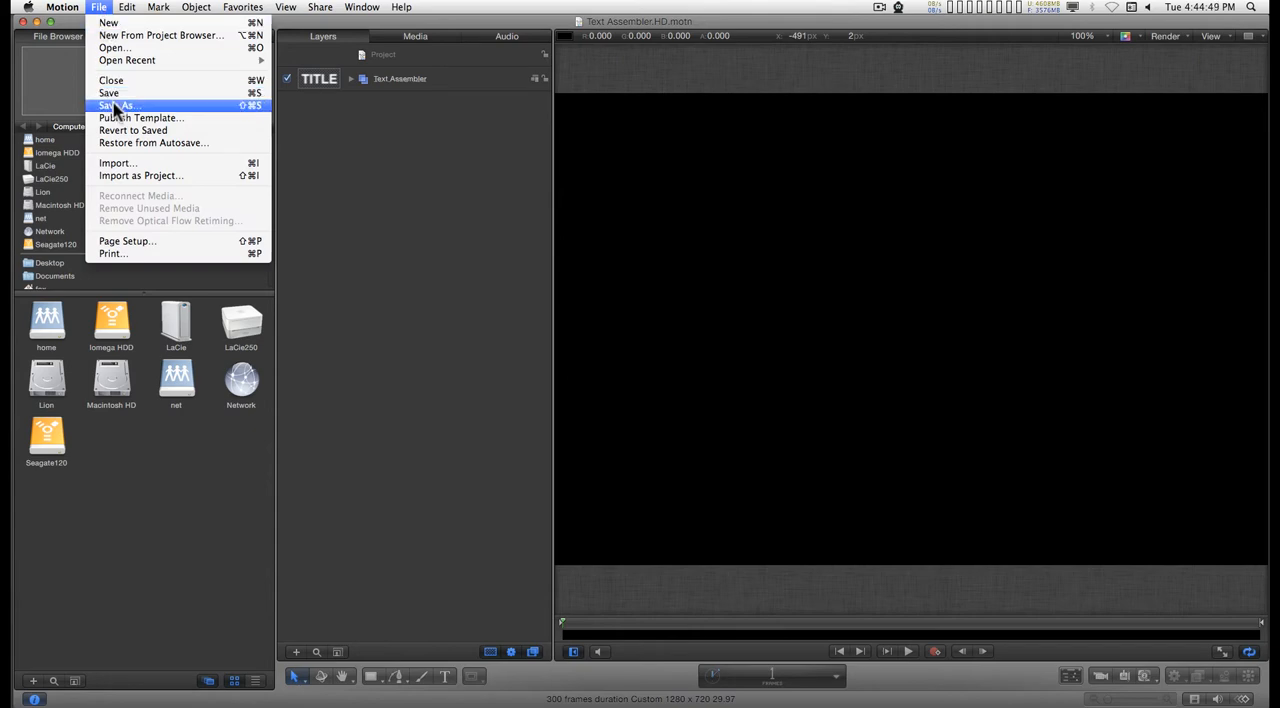
# Save the updated project as a new copy on the Desktop
pyautogui.click(116, 104)
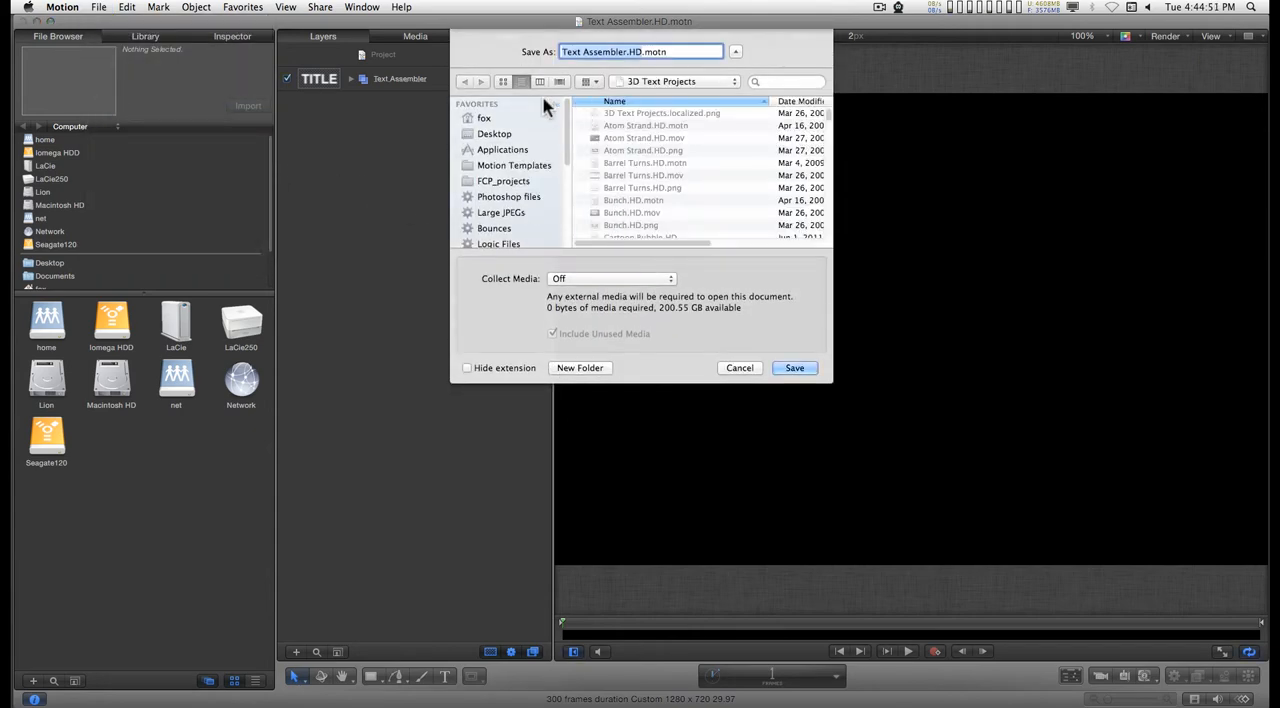
pyautogui.moveTo(528, 150)
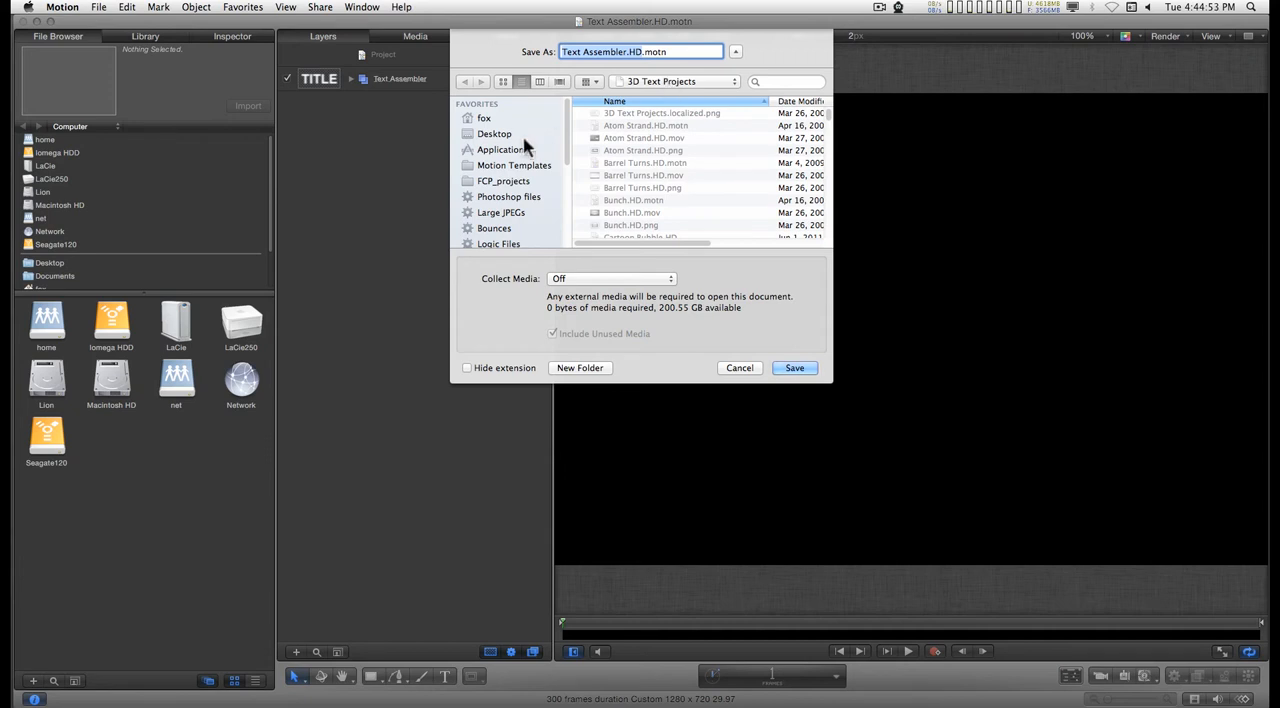
pyautogui.click(494, 132)
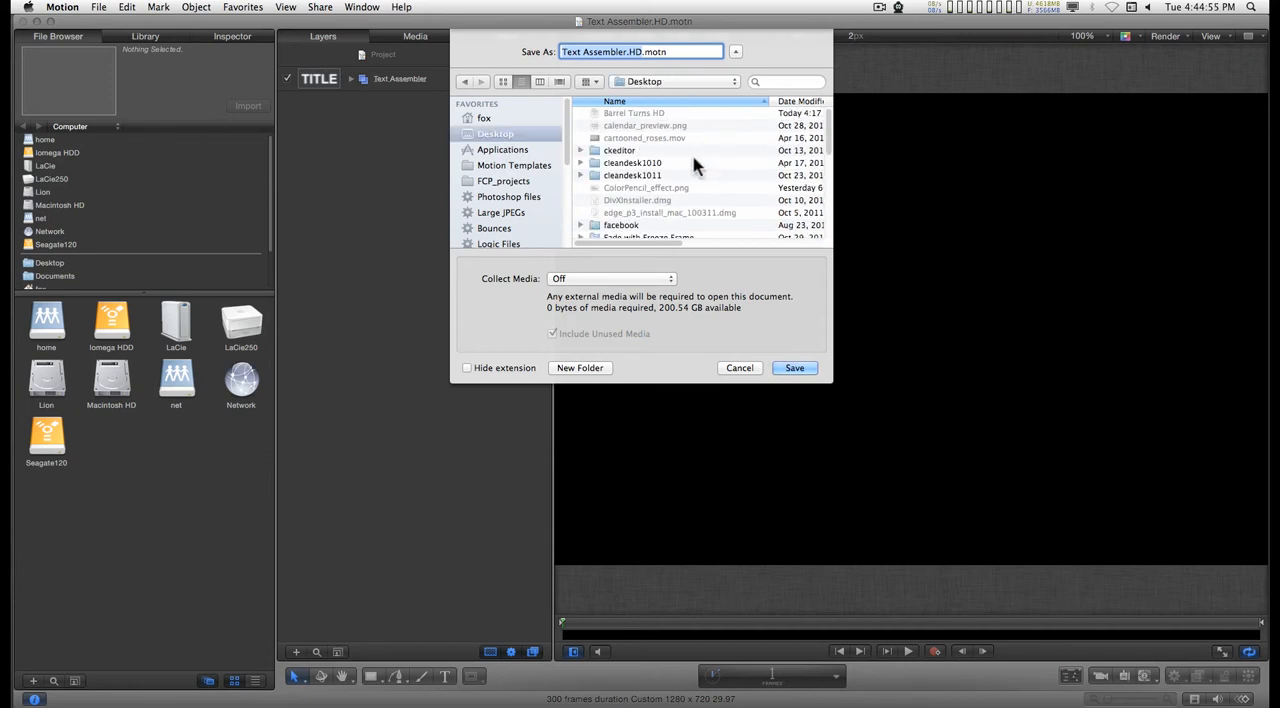
pyautogui.click(794, 368)
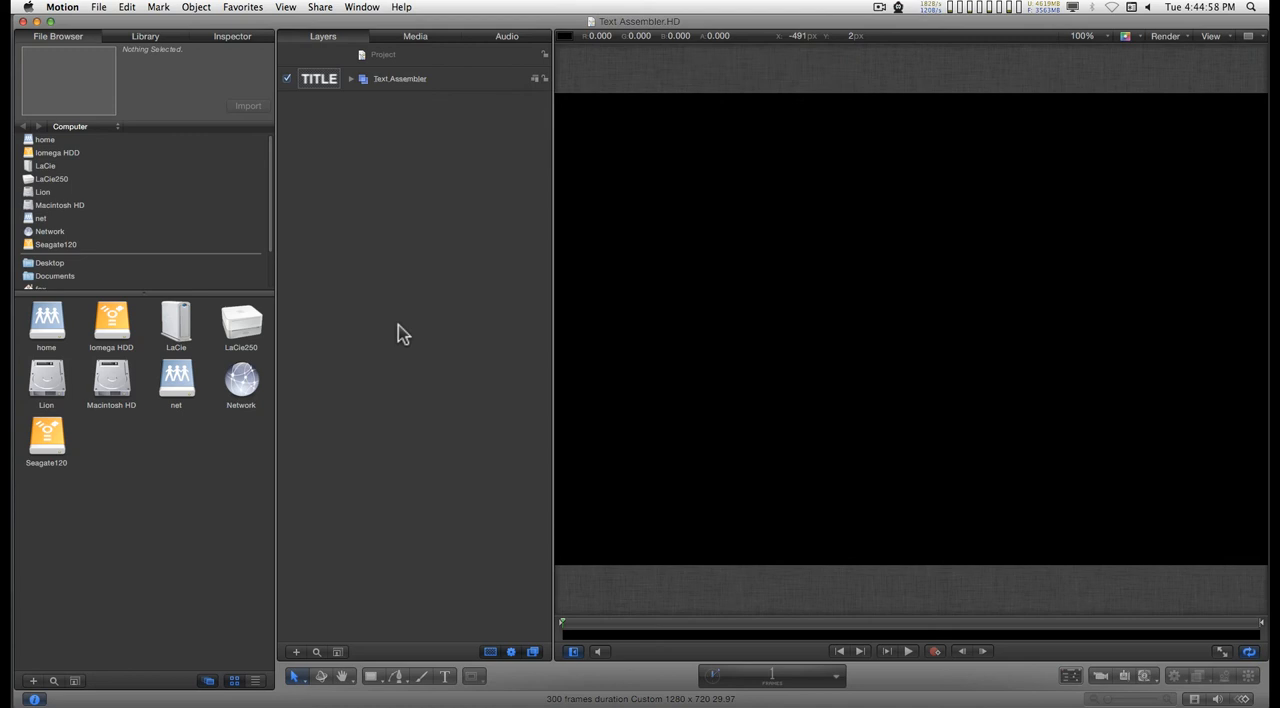
pyautogui.moveTo(416, 336)
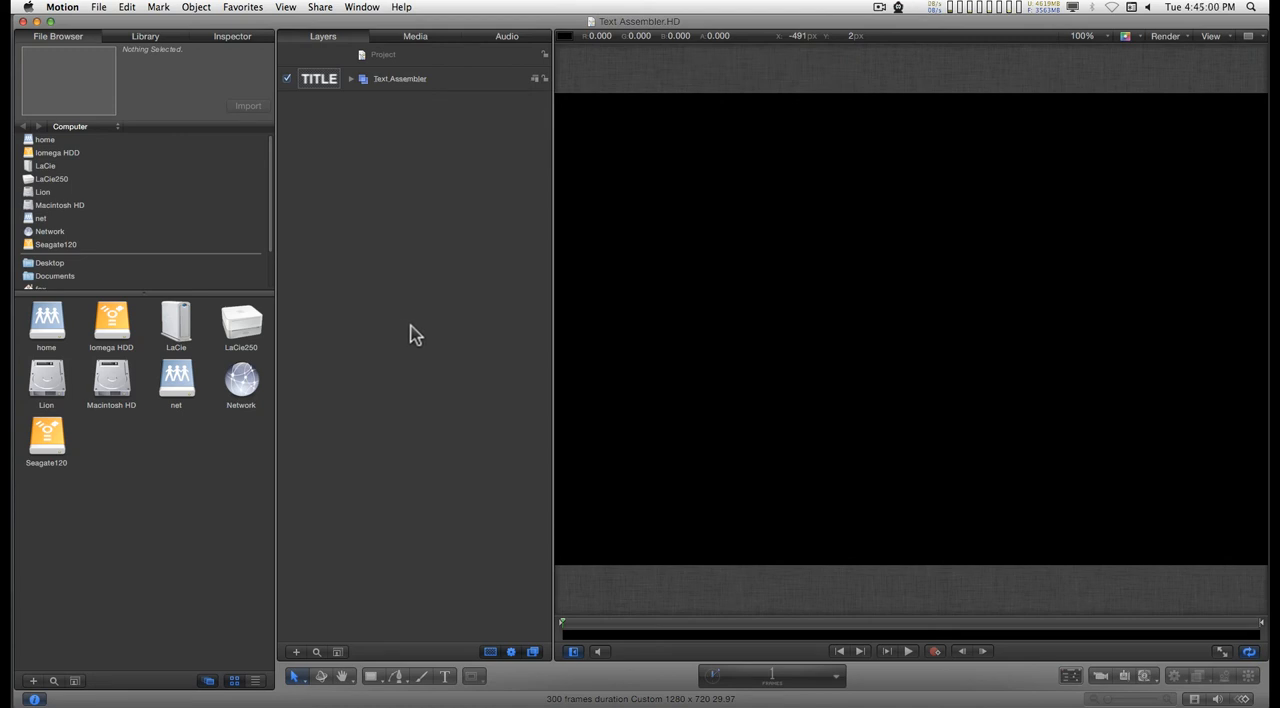
pyautogui.moveTo(408, 190)
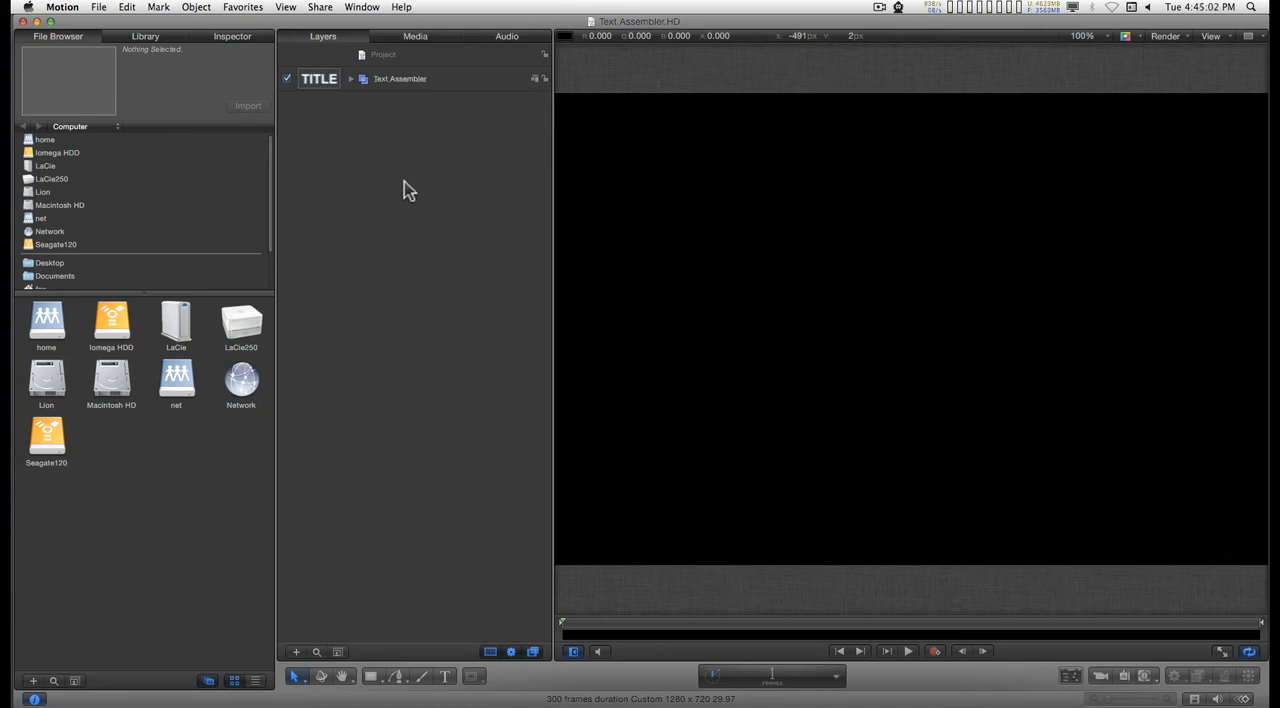
pyautogui.moveTo(304, 148)
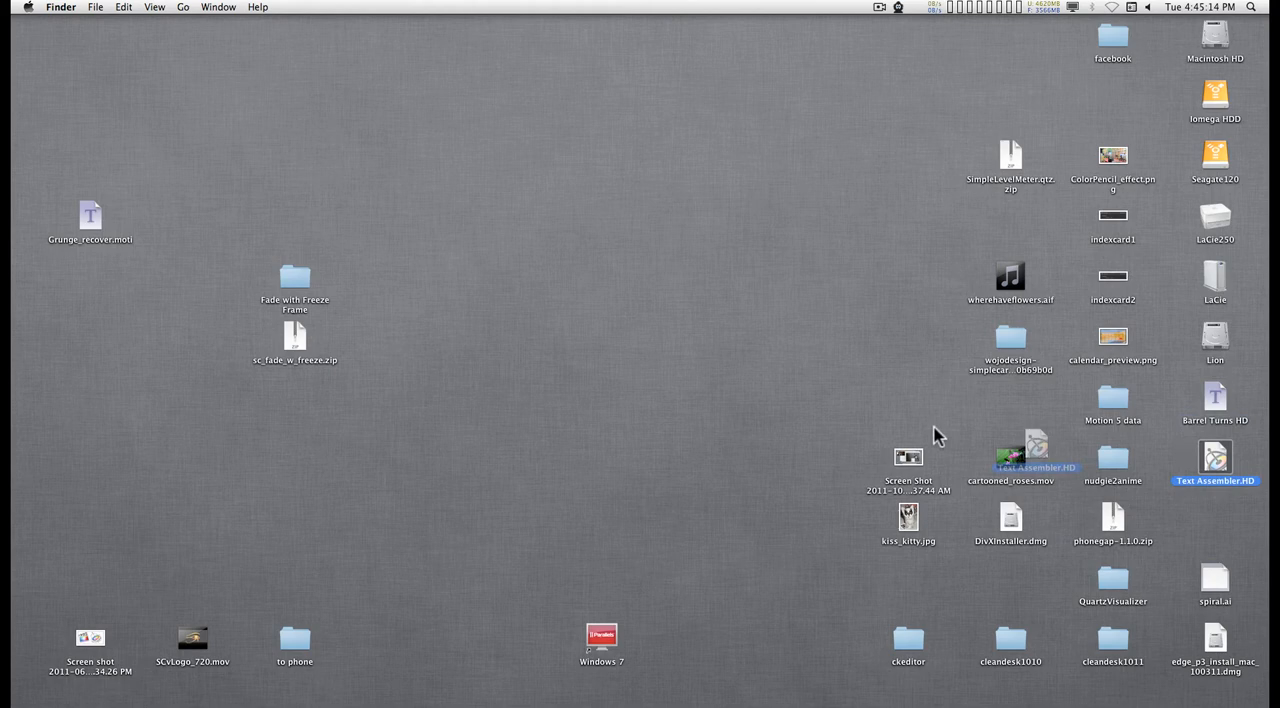
# Change the Desktop file's extension from .motn to .moti via Get Info and accept it
pyautogui.moveTo(1216, 464); pyautogui.dragTo(396, 340)
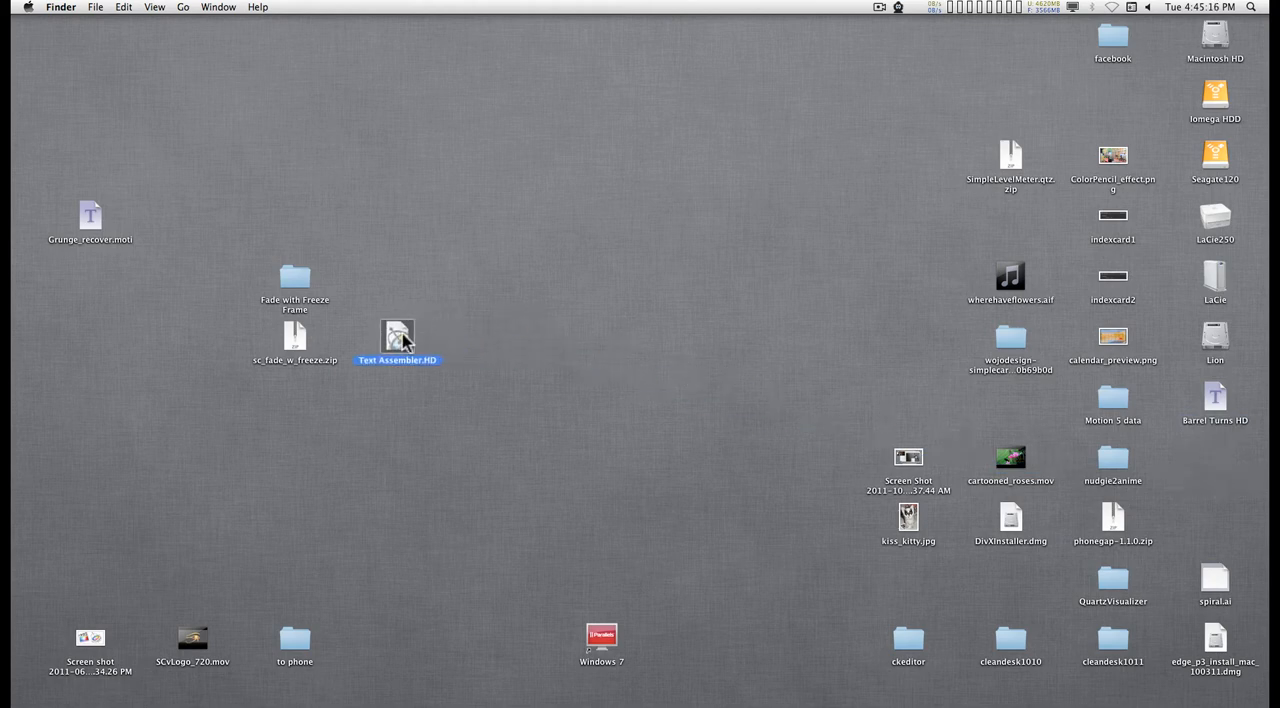
pyautogui.rightClick(396, 336)
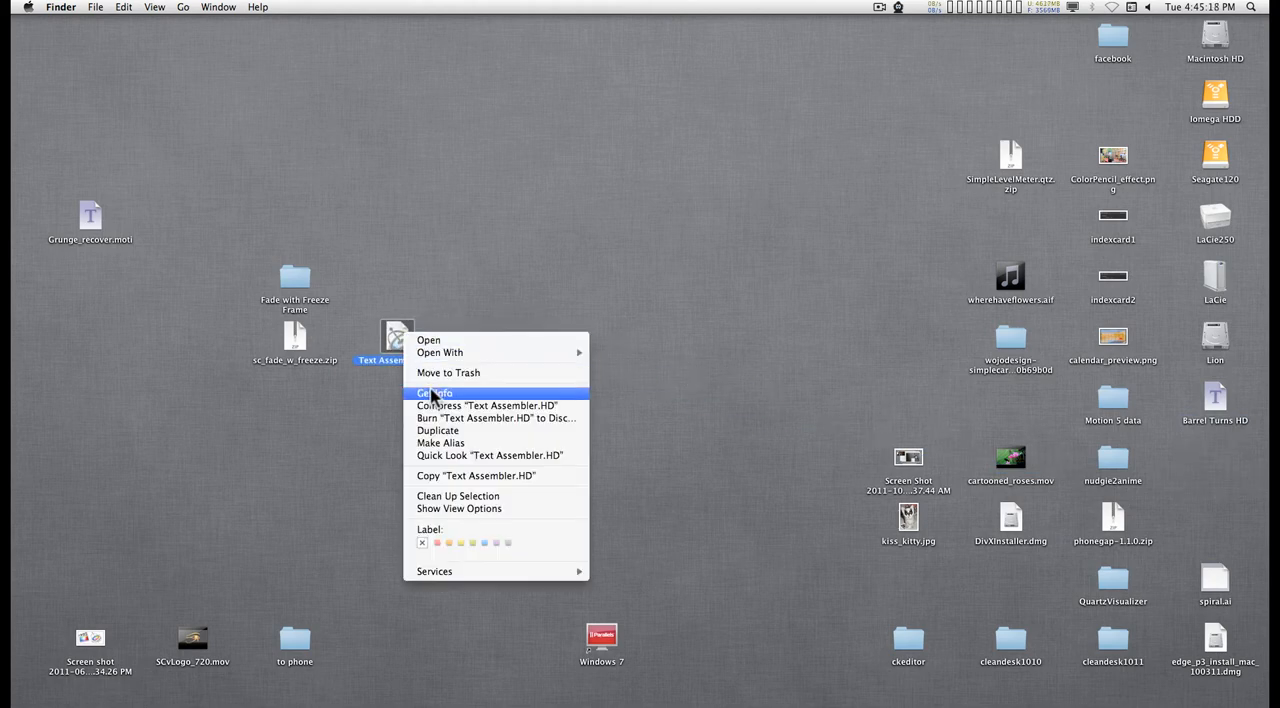
pyautogui.click(432, 392)
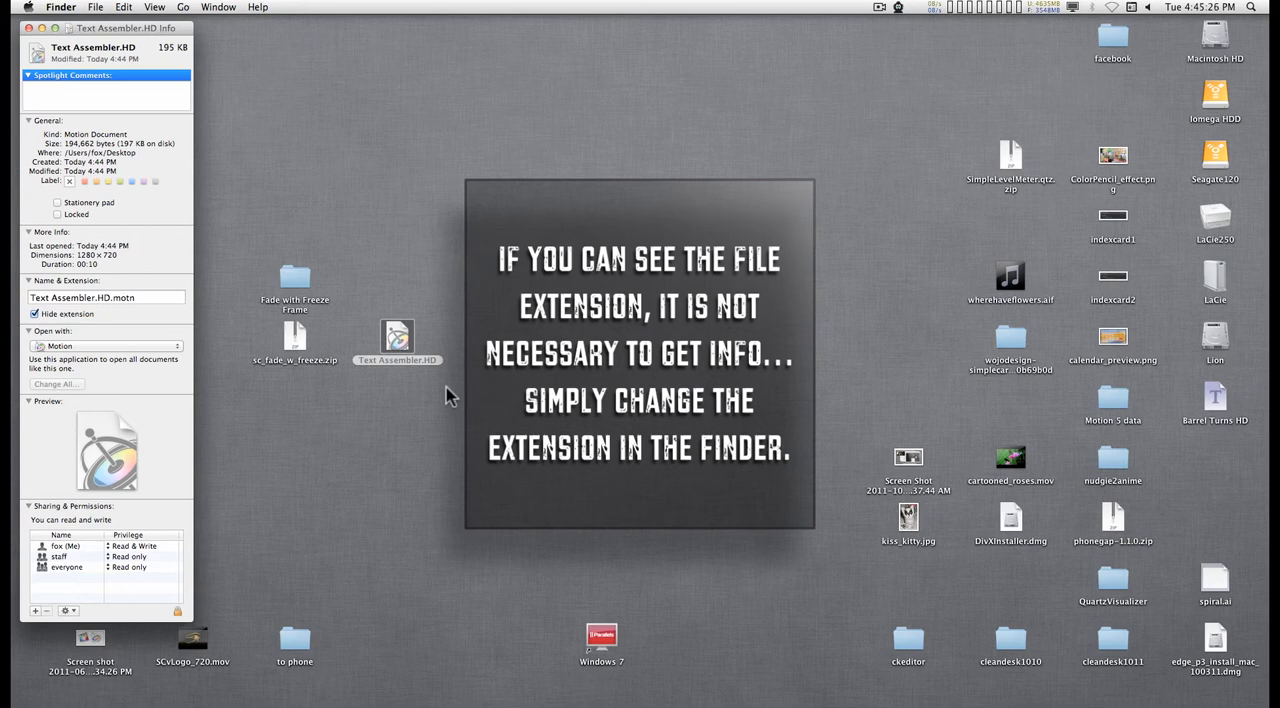
pyautogui.moveTo(336, 316)
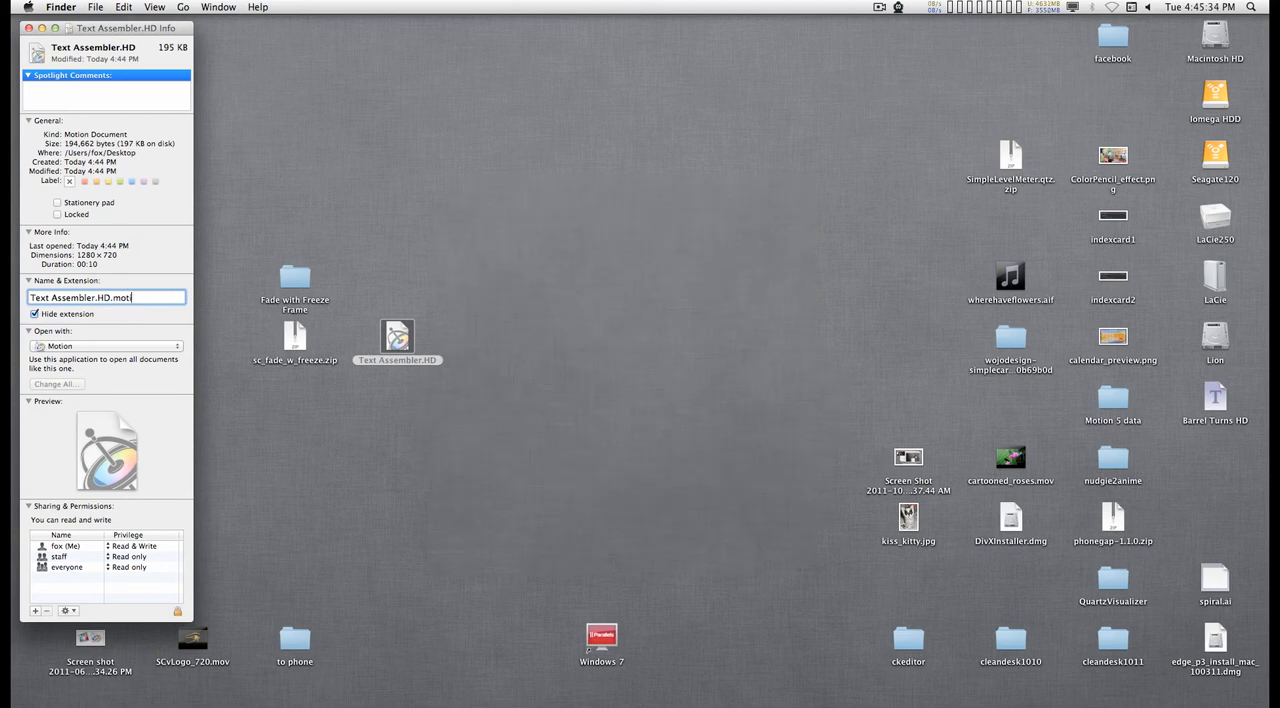
pyautogui.press('Return')
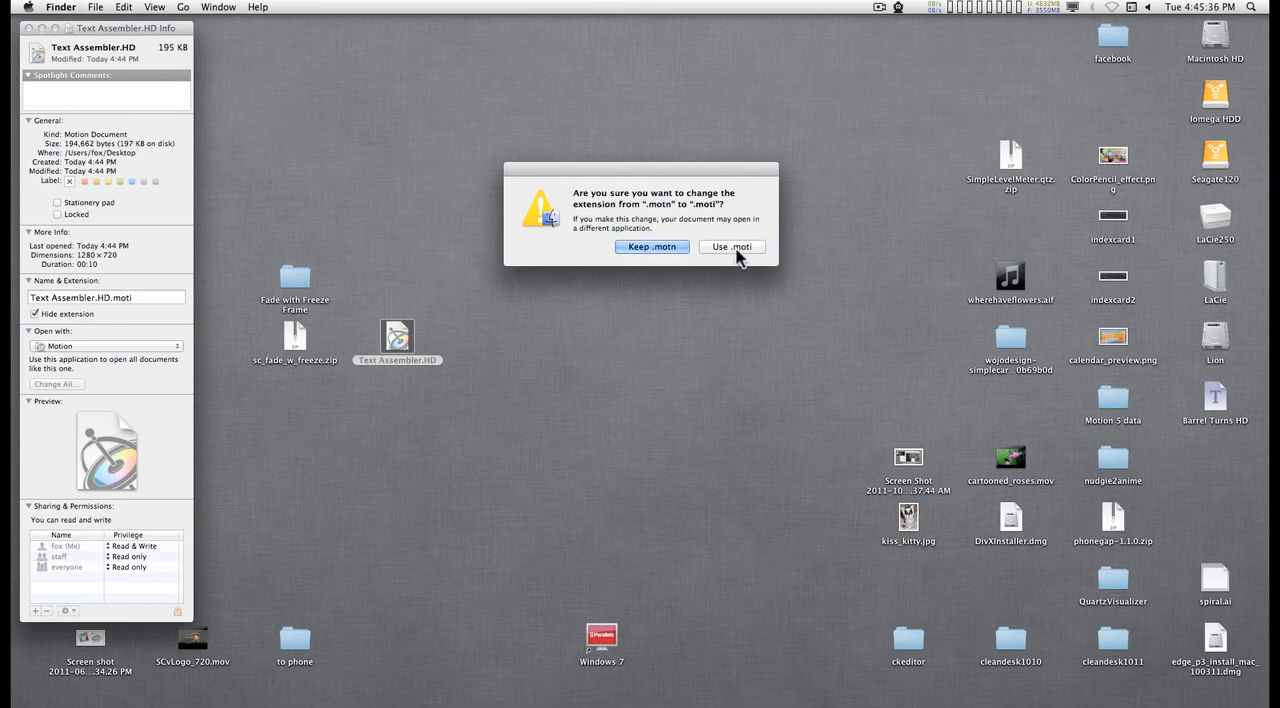
pyautogui.click(732, 246)
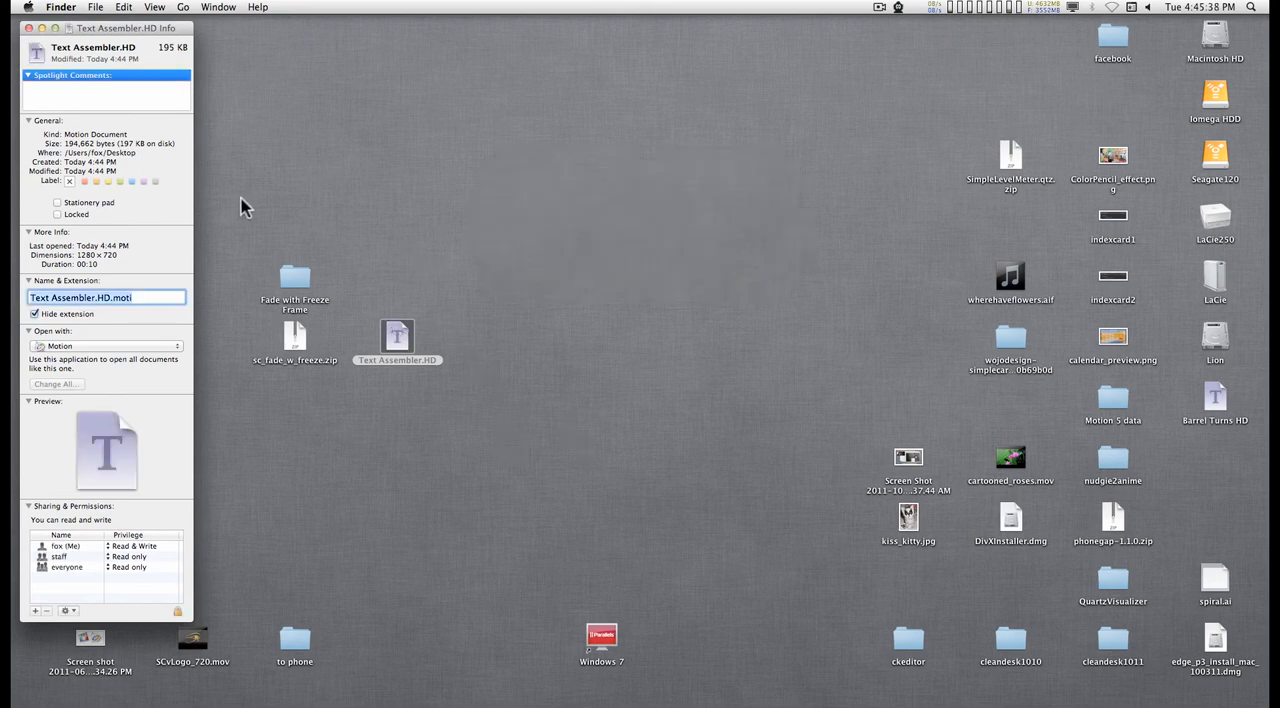
pyautogui.moveTo(30, 28)
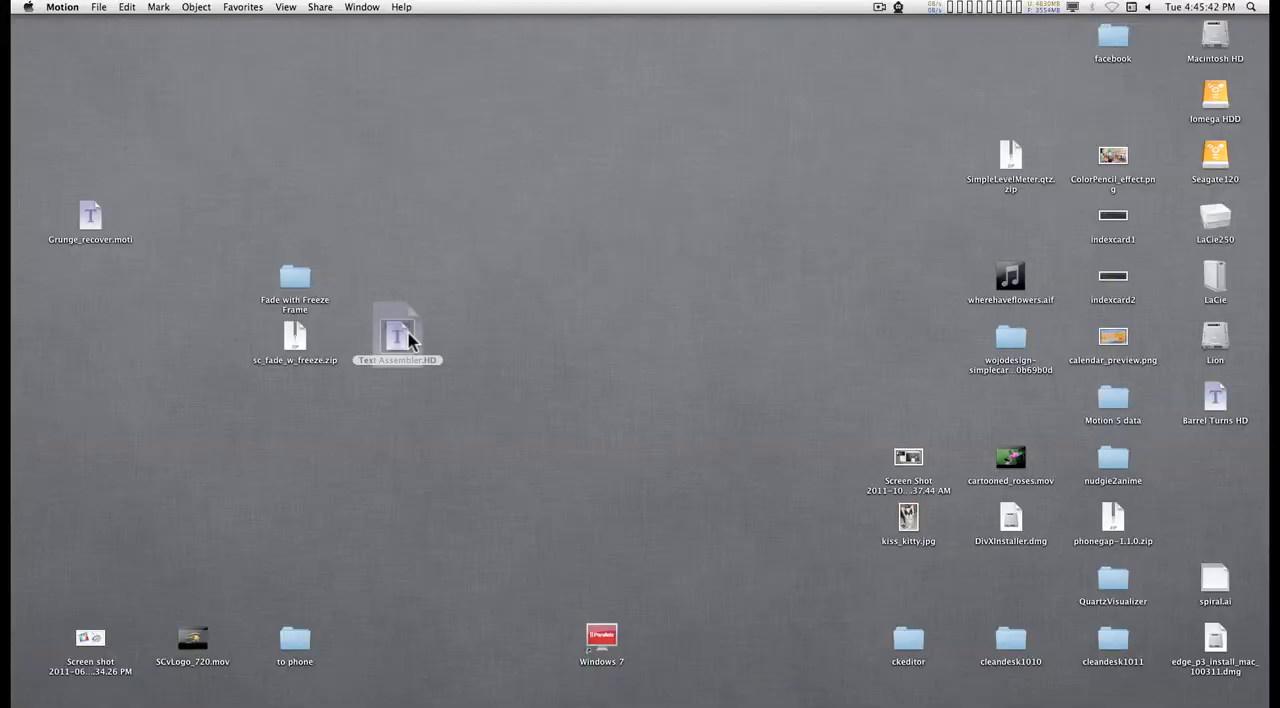
# Reopen the renamed Text Assembler.HD.moti file in Motion as a title project
pyautogui.doubleClick(396, 332)
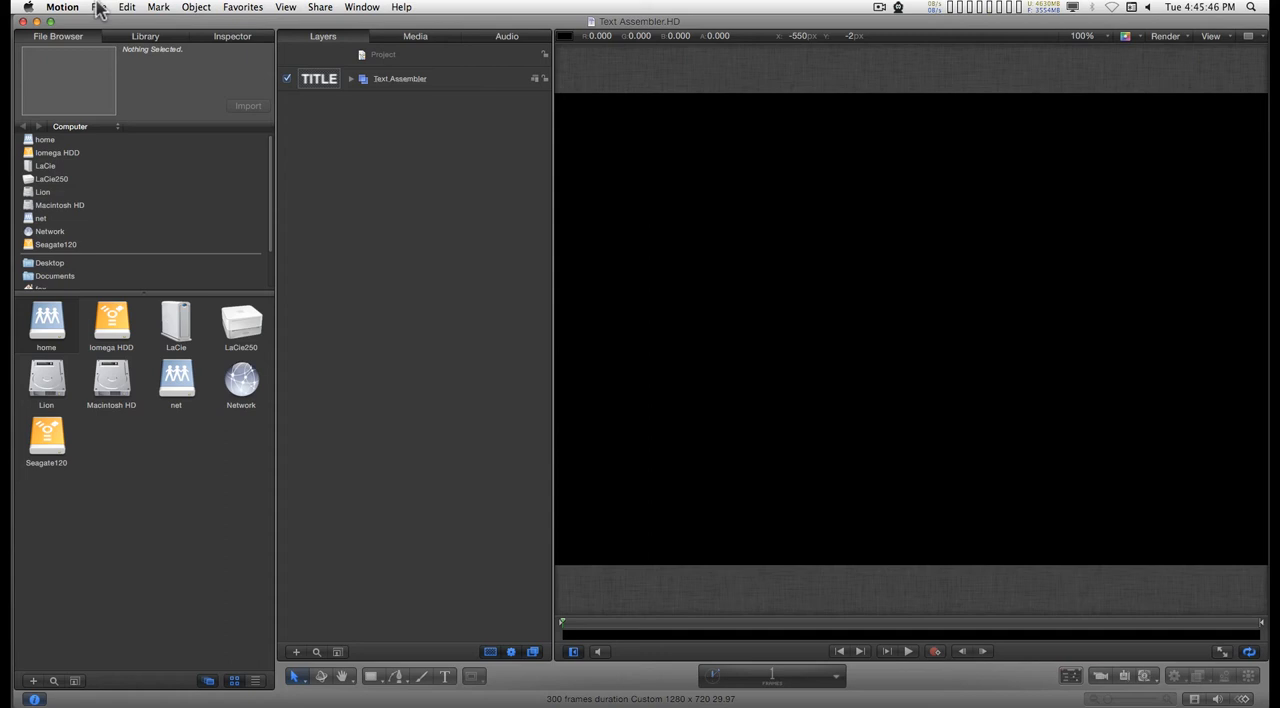
pyautogui.click(98, 8)
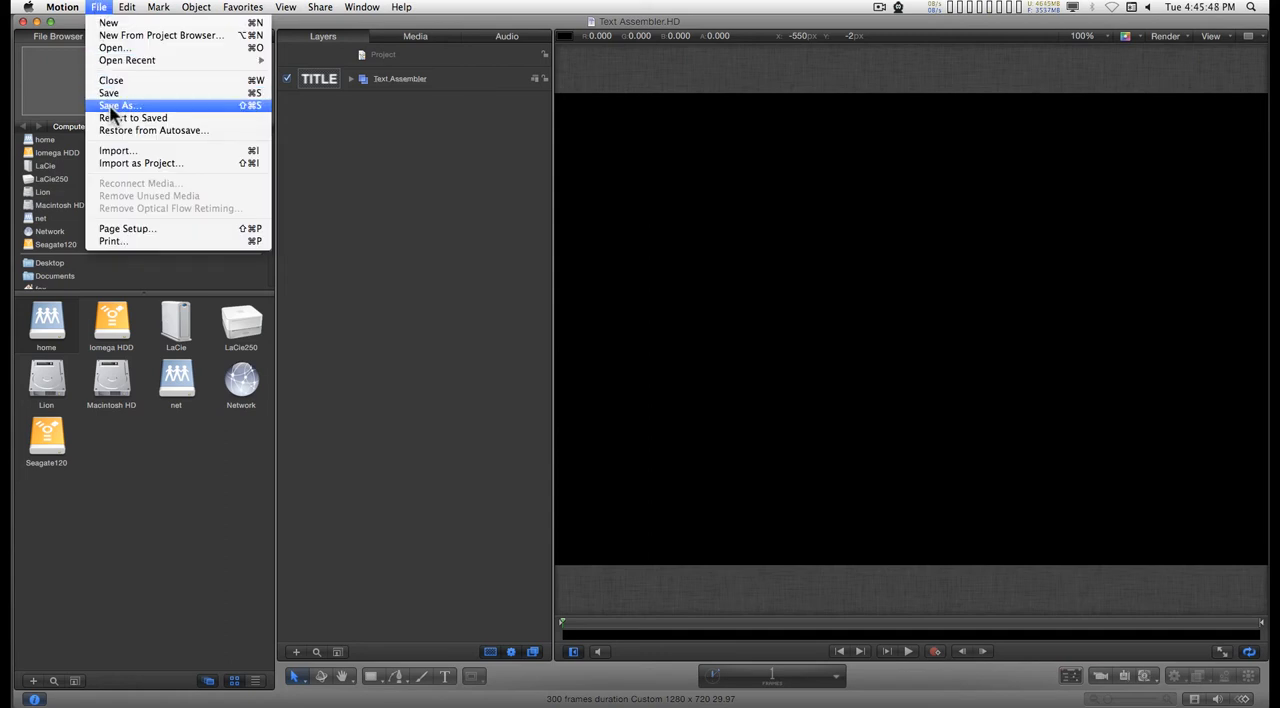
# Publish the title as Text Assembler HD under the Motion 4 Titles category
pyautogui.click(120, 104)
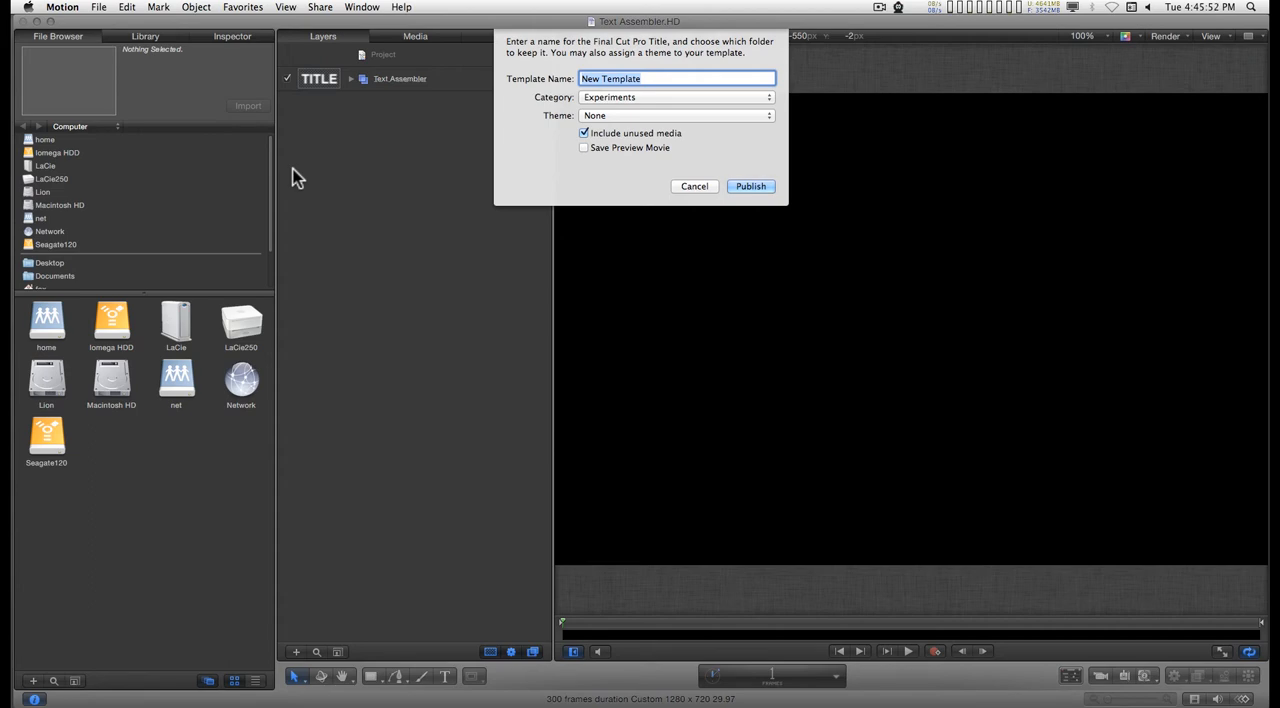
pyautogui.moveTo(532, 52)
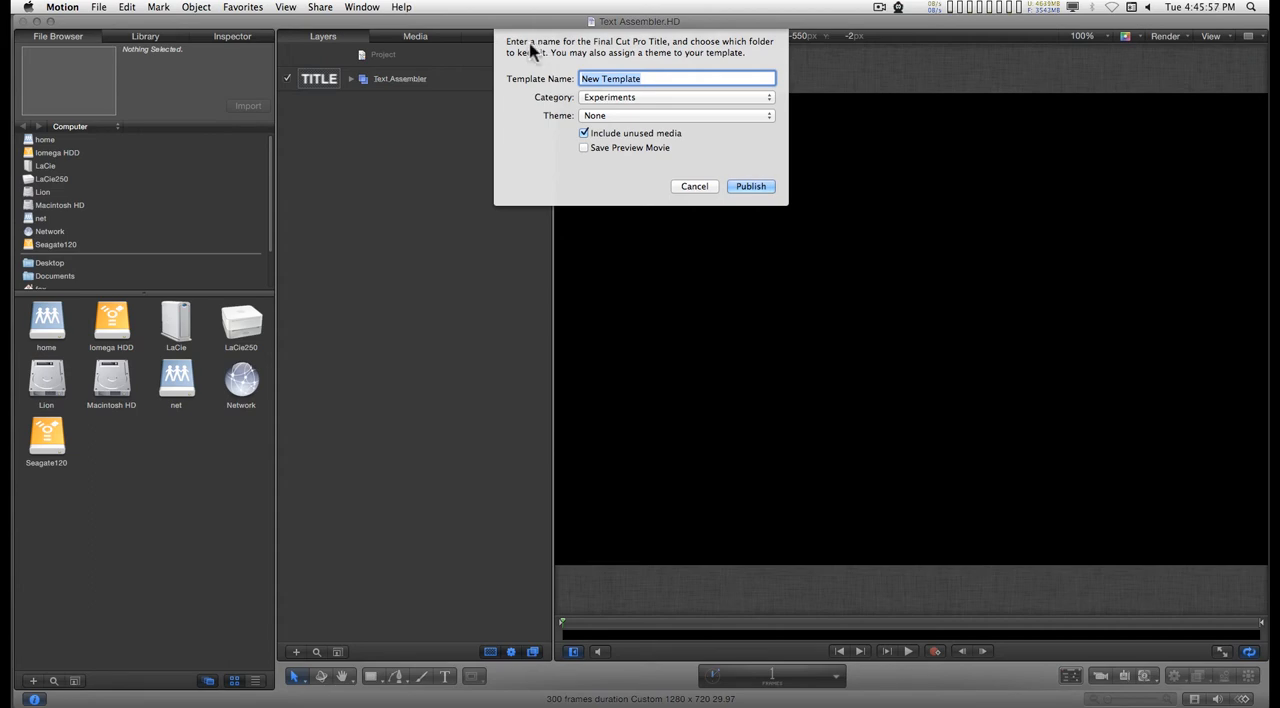
pyautogui.moveTo(614, 56)
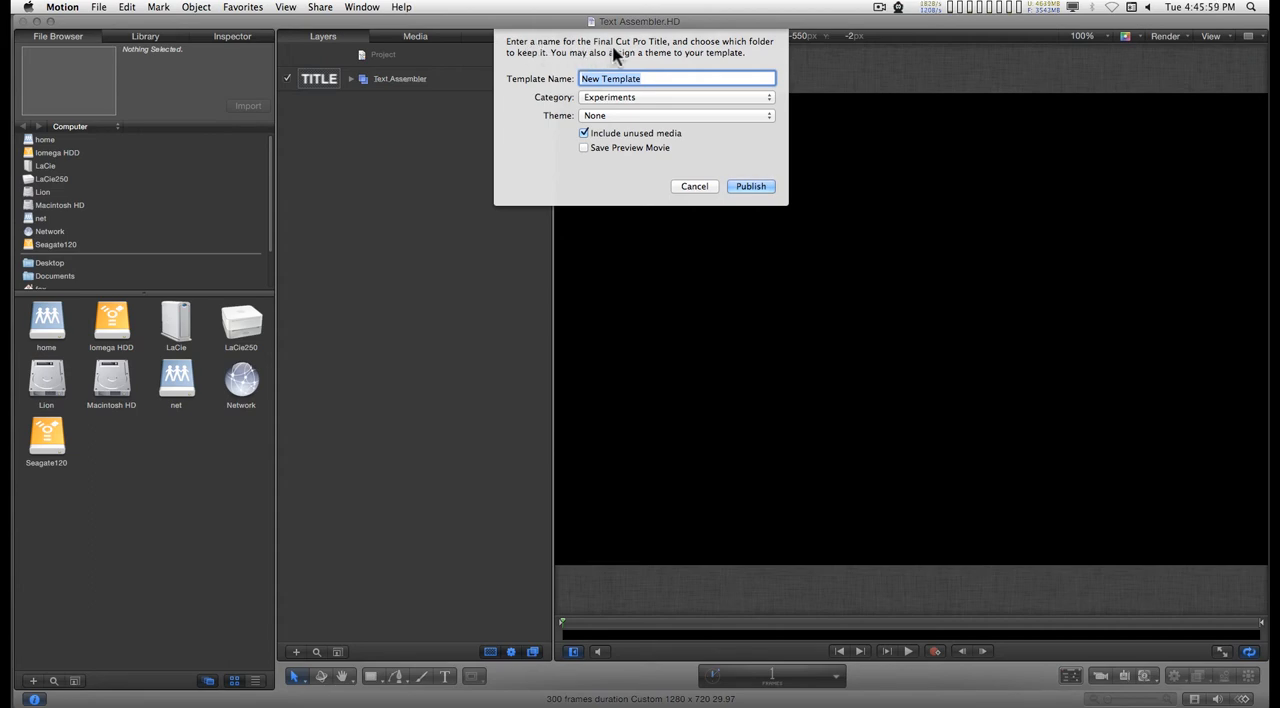
pyautogui.moveTo(660, 52)
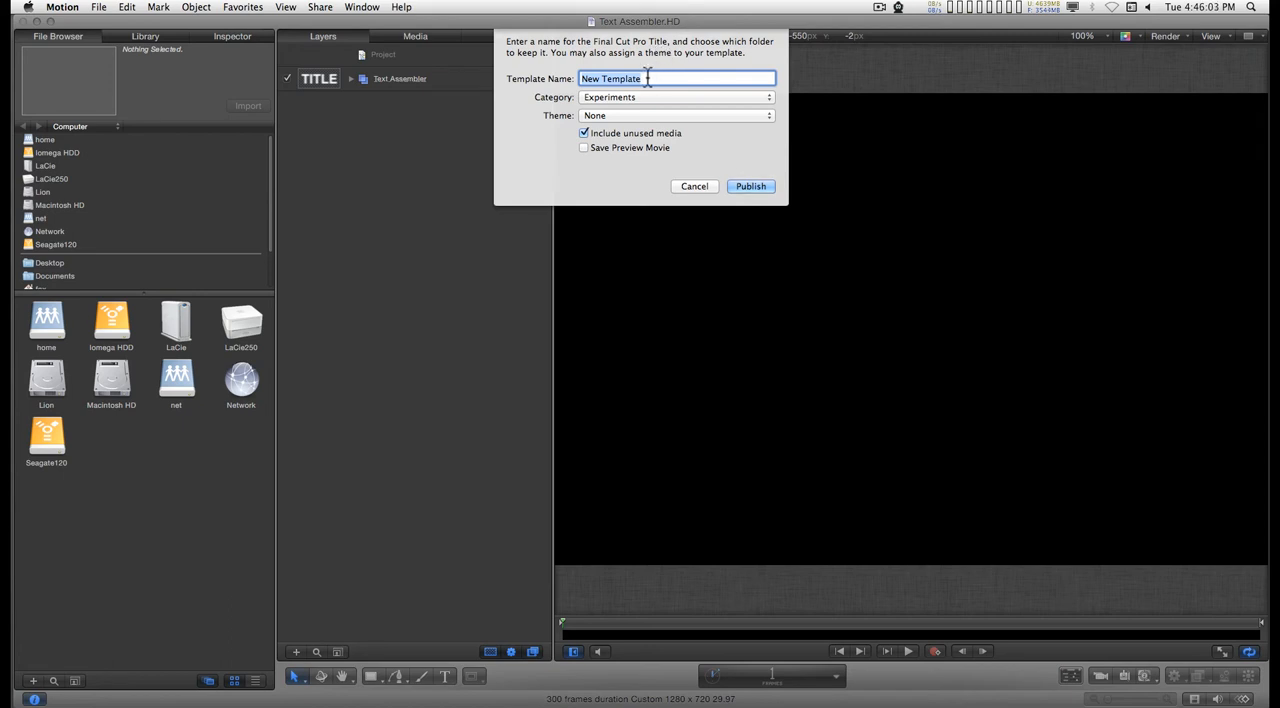
pyautogui.moveTo(684, 116)
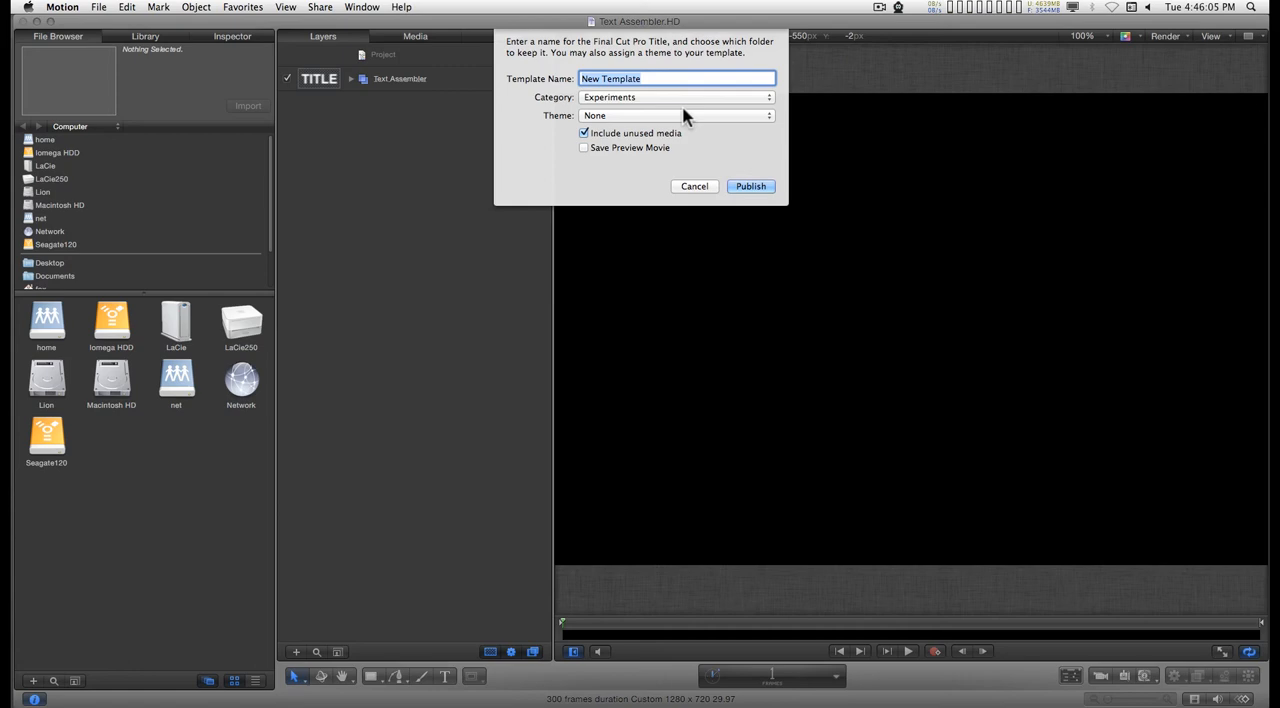
pyautogui.write('Test')
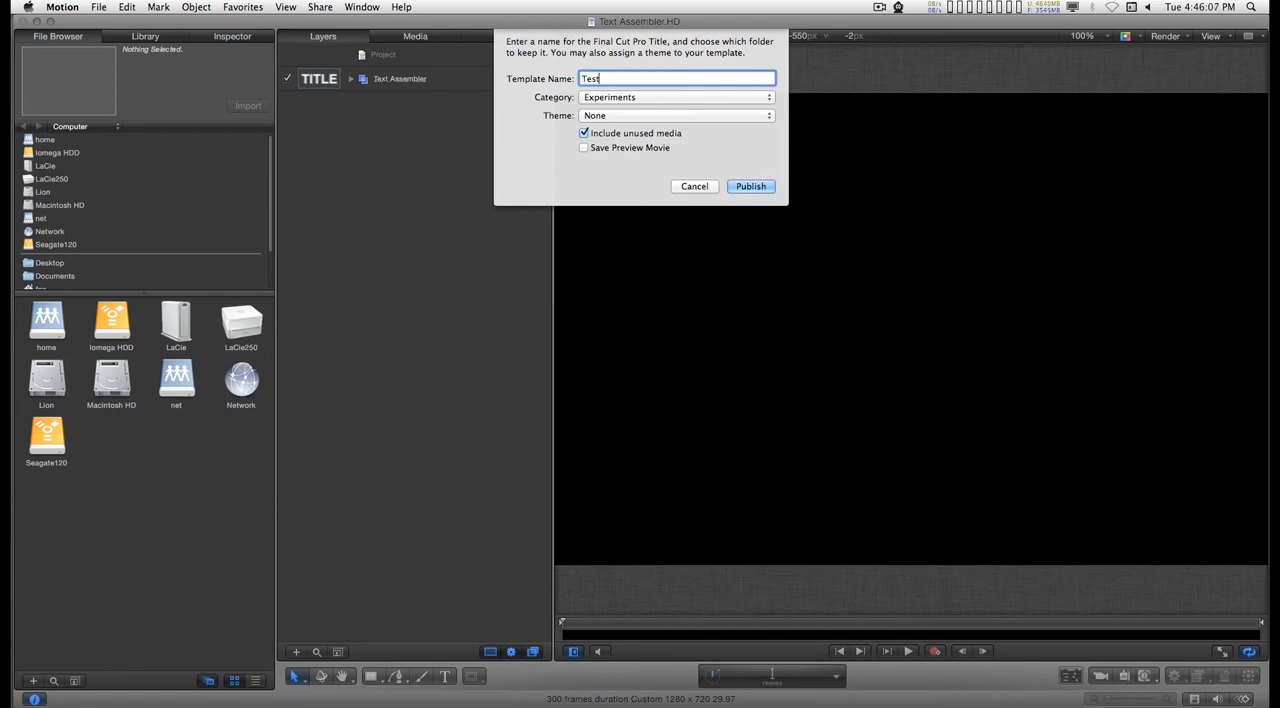
pyautogui.write('Text A')
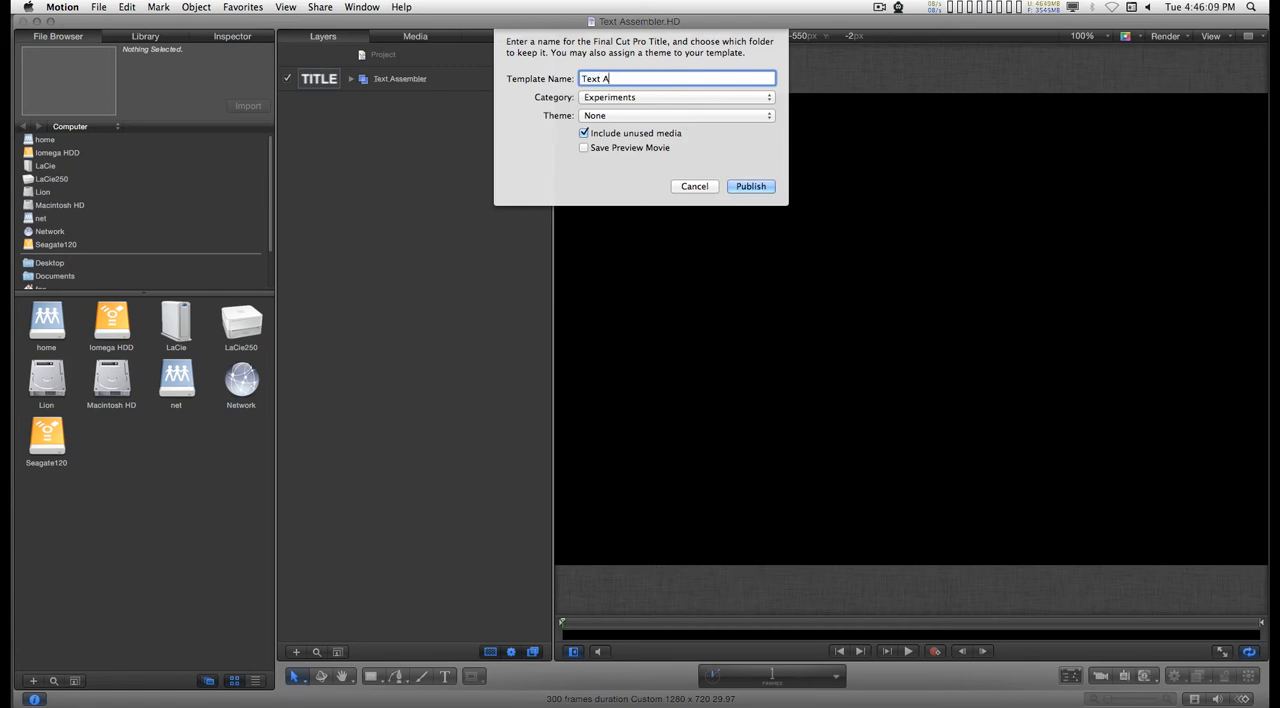
pyautogui.write('ssembler HD')
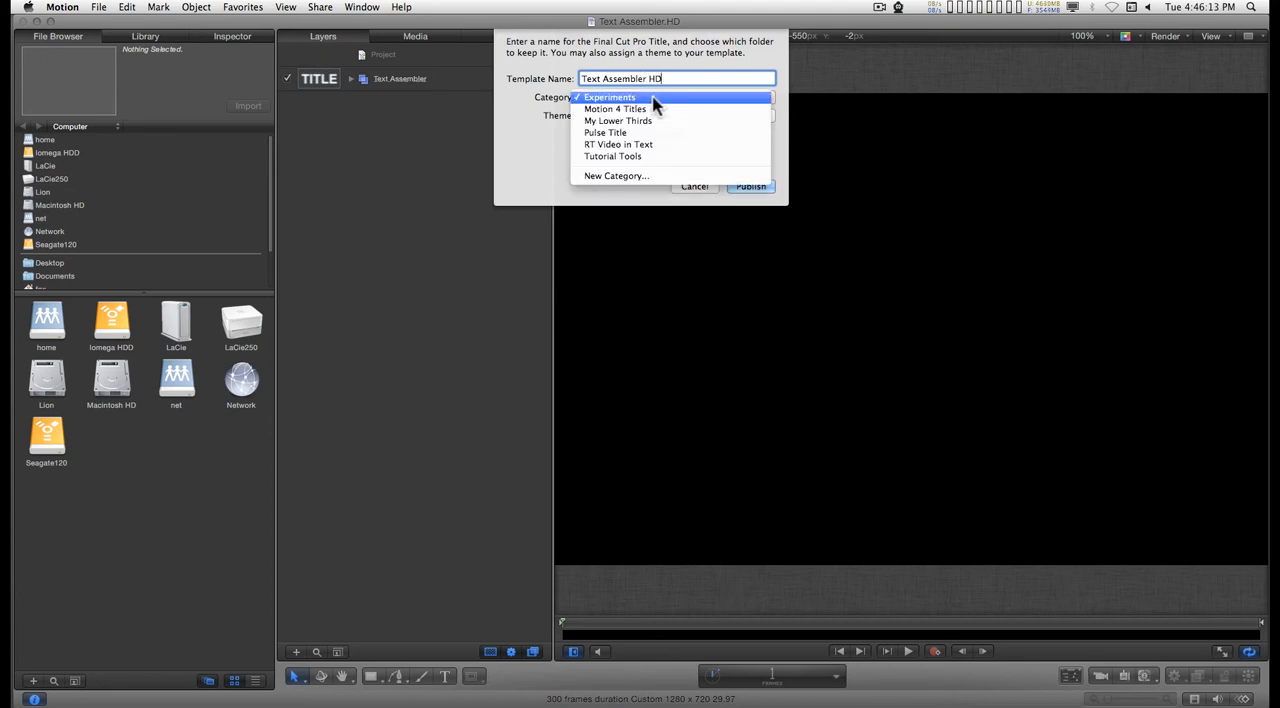
pyautogui.click(614, 108)
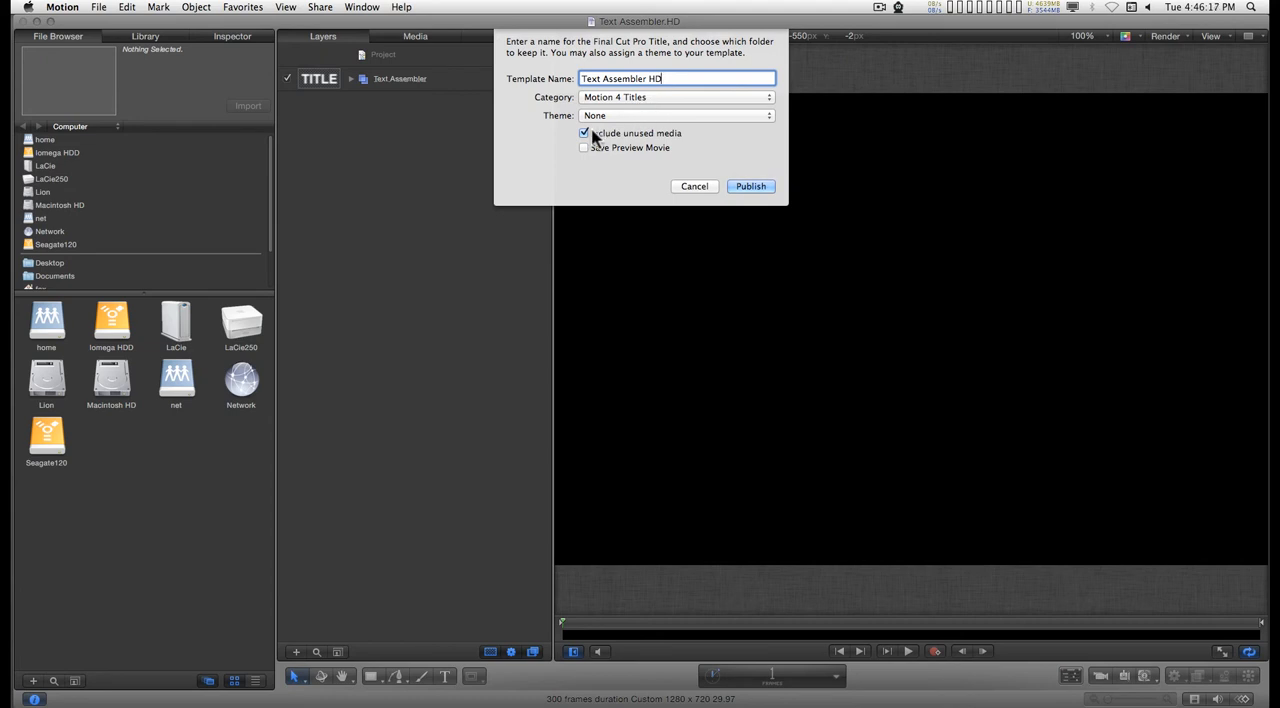
pyautogui.click(750, 186)
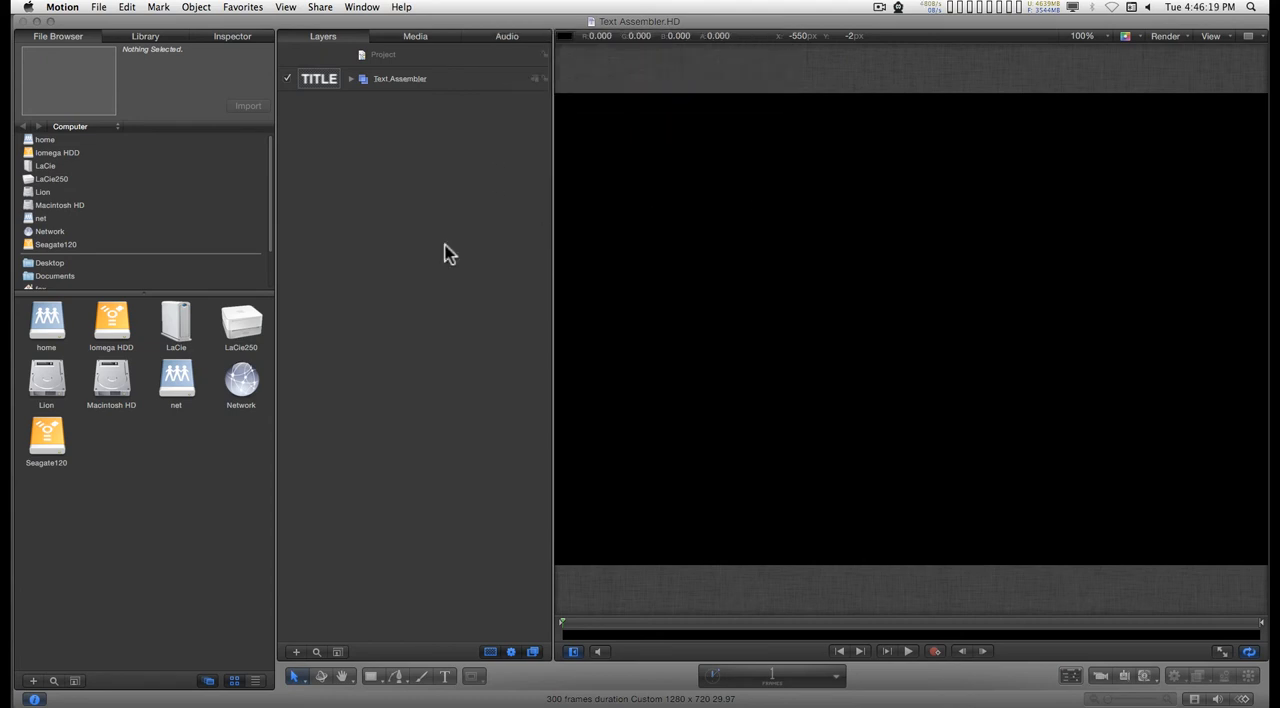
pyautogui.moveTo(332, 246)
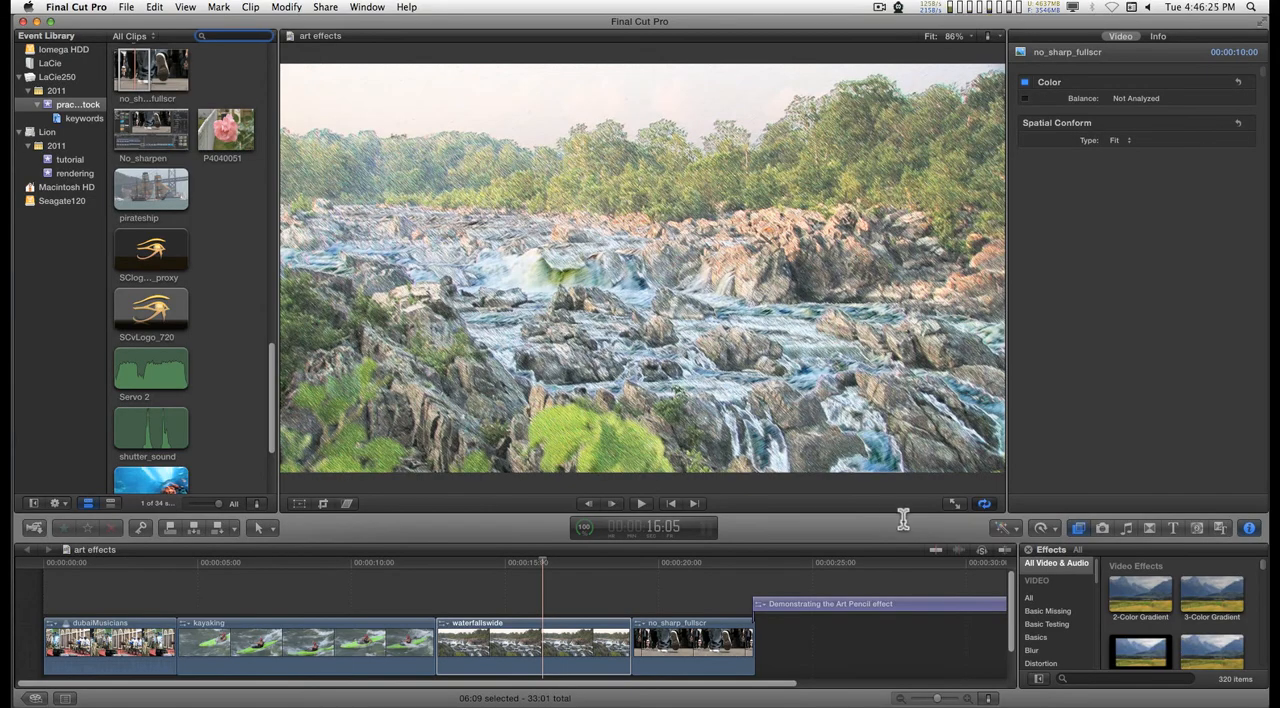
# Find Text Assembler HD under Motion 4 Titles and play the FCPX Effect title over the footage
pyautogui.click(1172, 528)
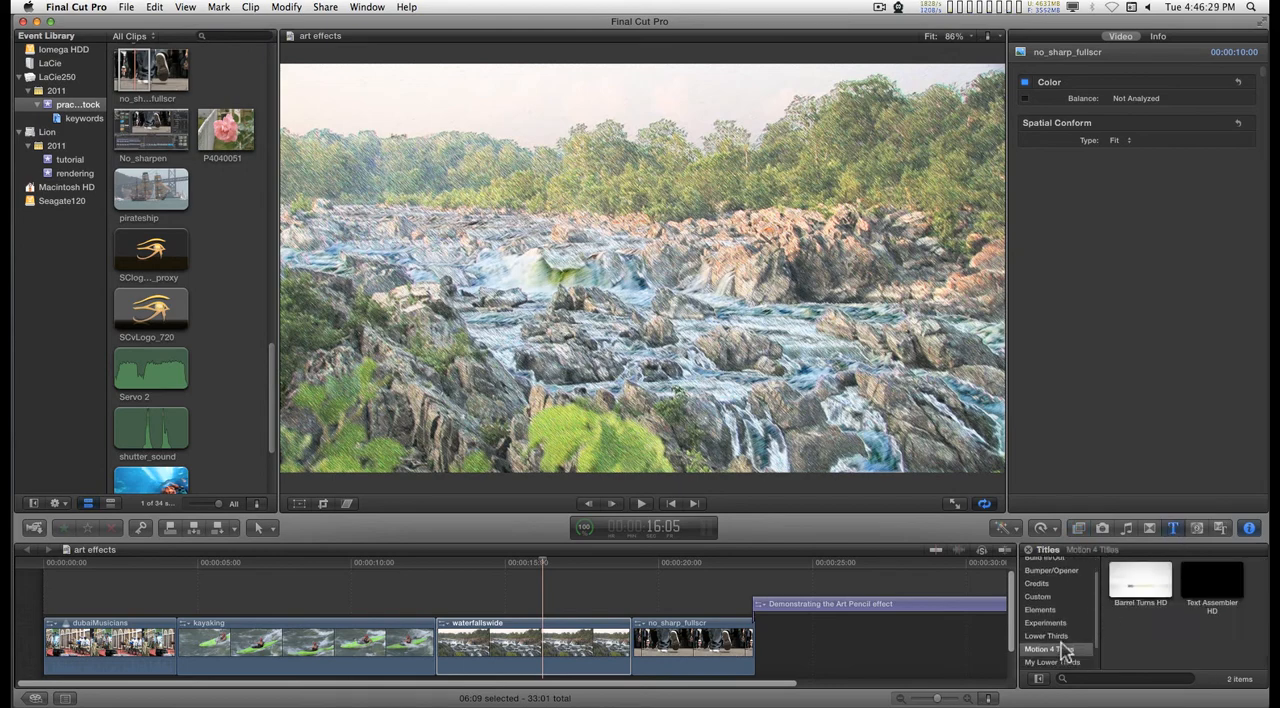
pyautogui.click(1212, 580)
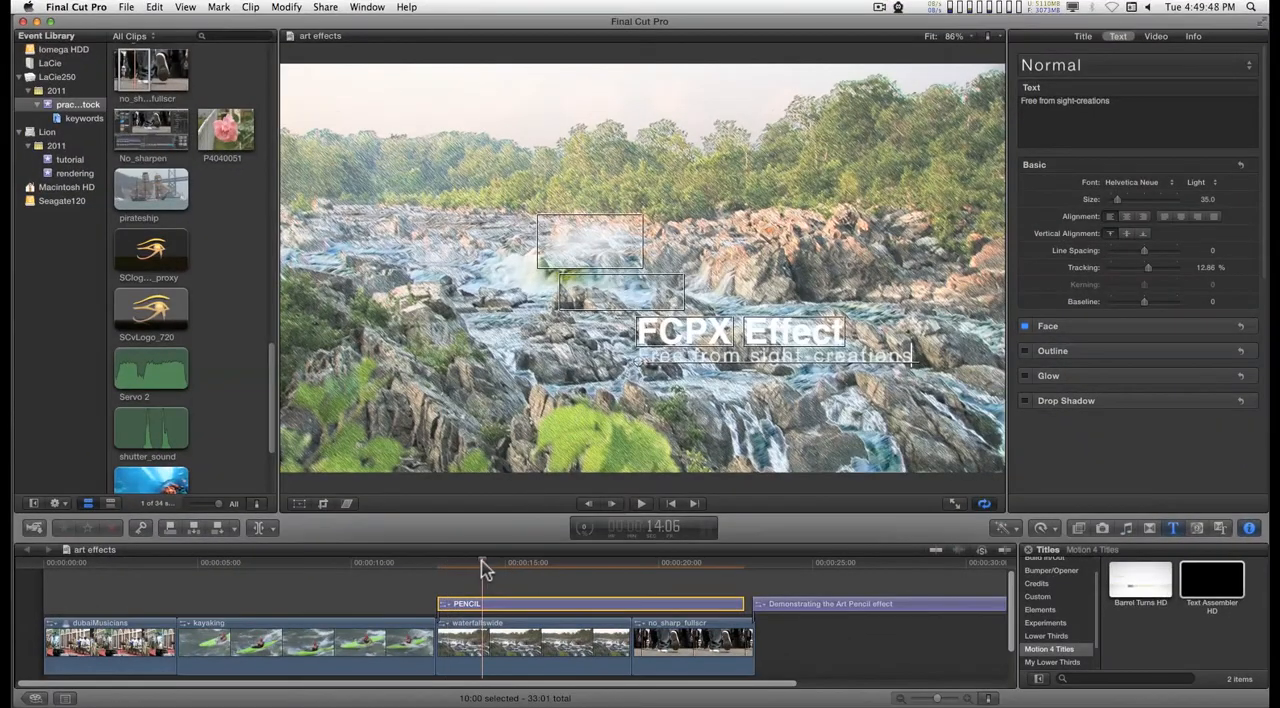
pyautogui.click(448, 562)
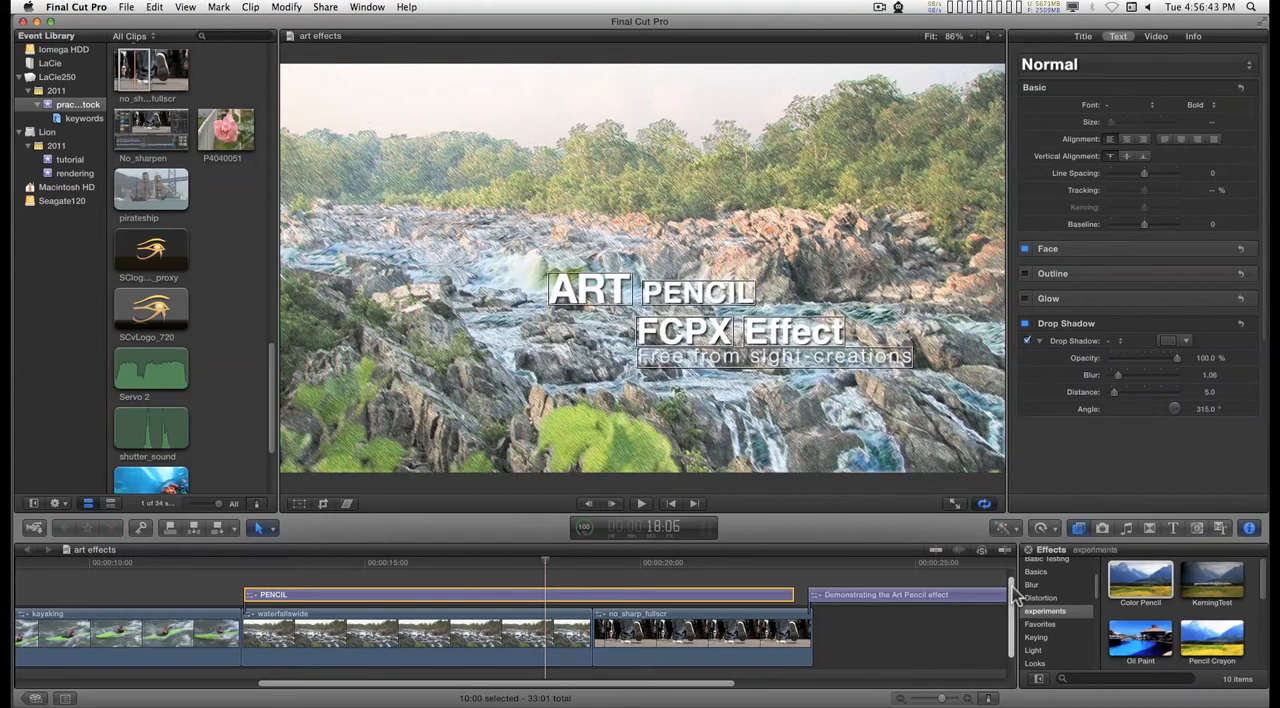
pyautogui.click(640, 504)
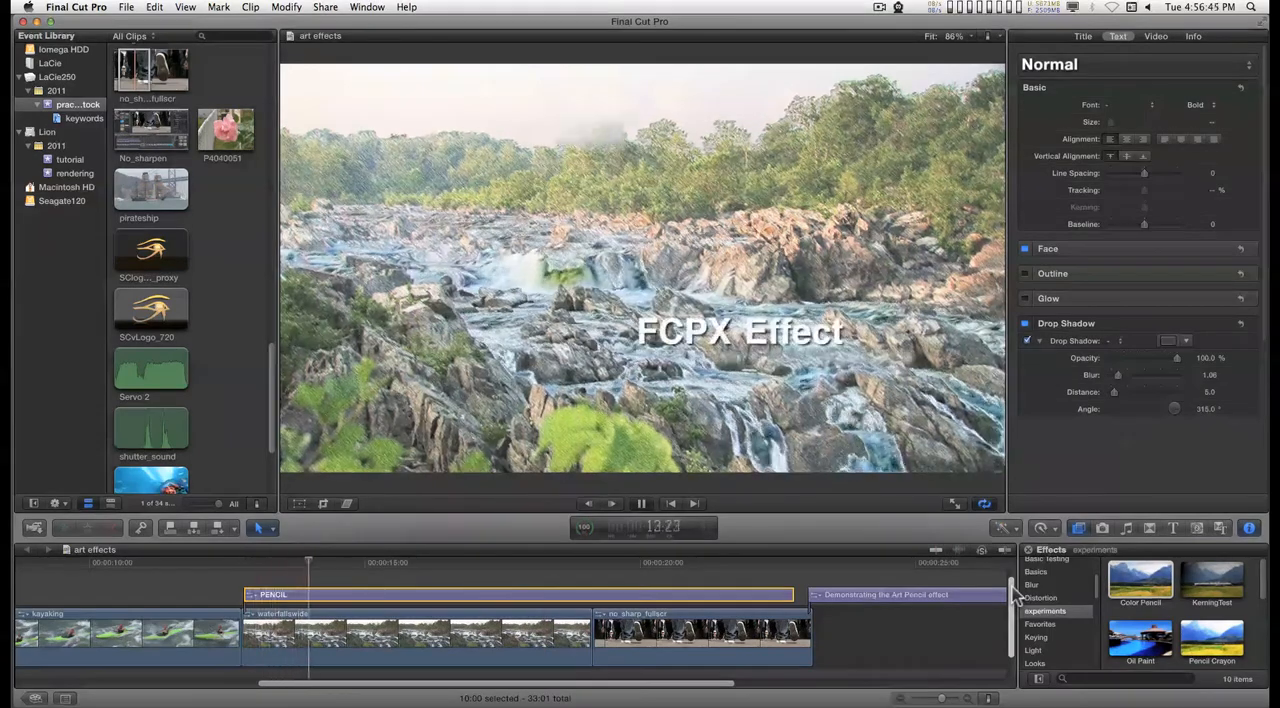